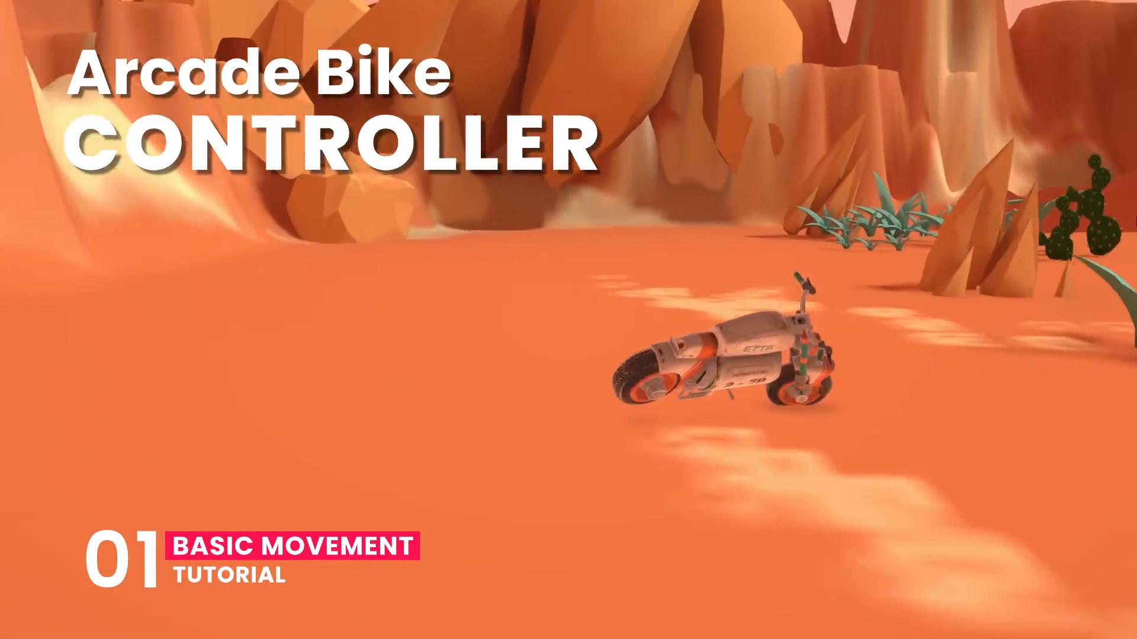
Add a sphere child SphereRB under Bike and parent the bikeBody model beneath Bike.
left_click(983, 521)
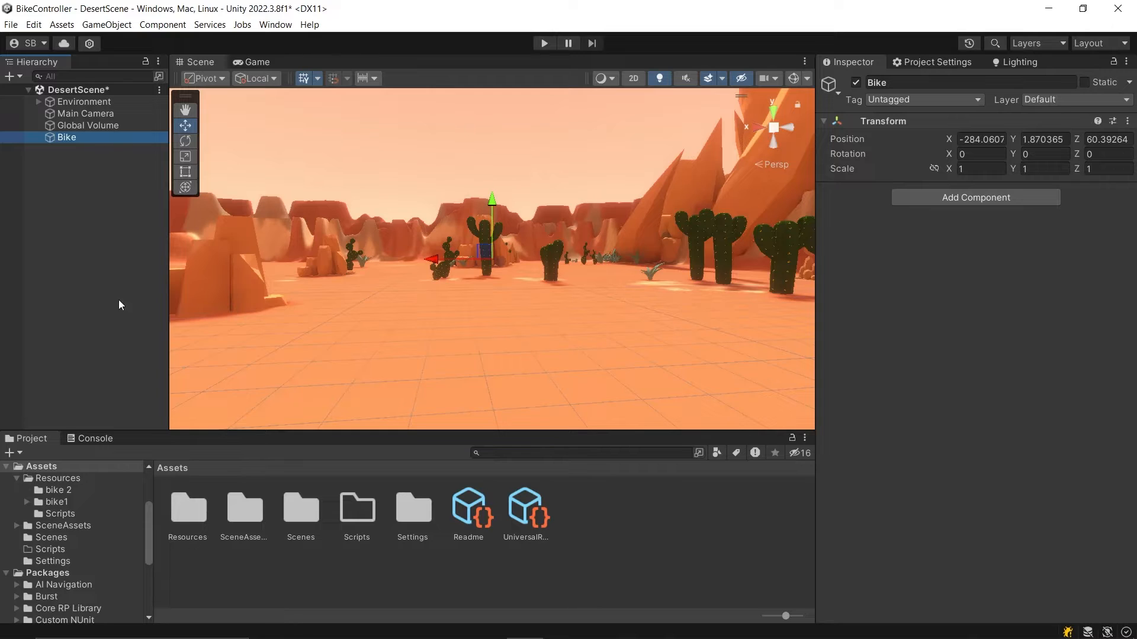
right_click(66, 138)
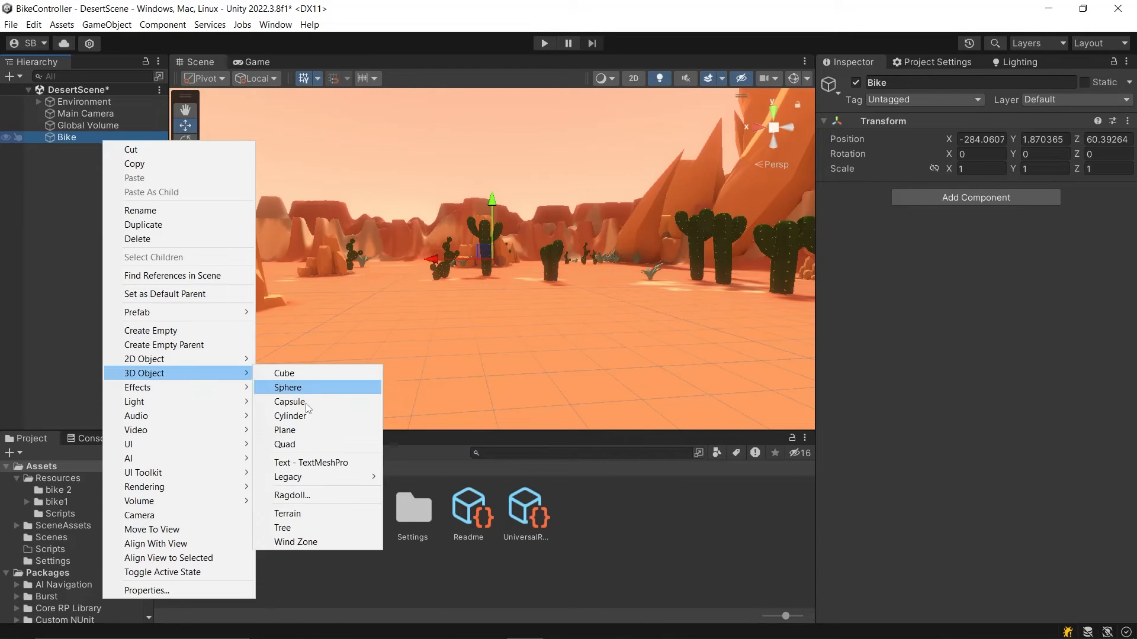
left_click(288, 388)
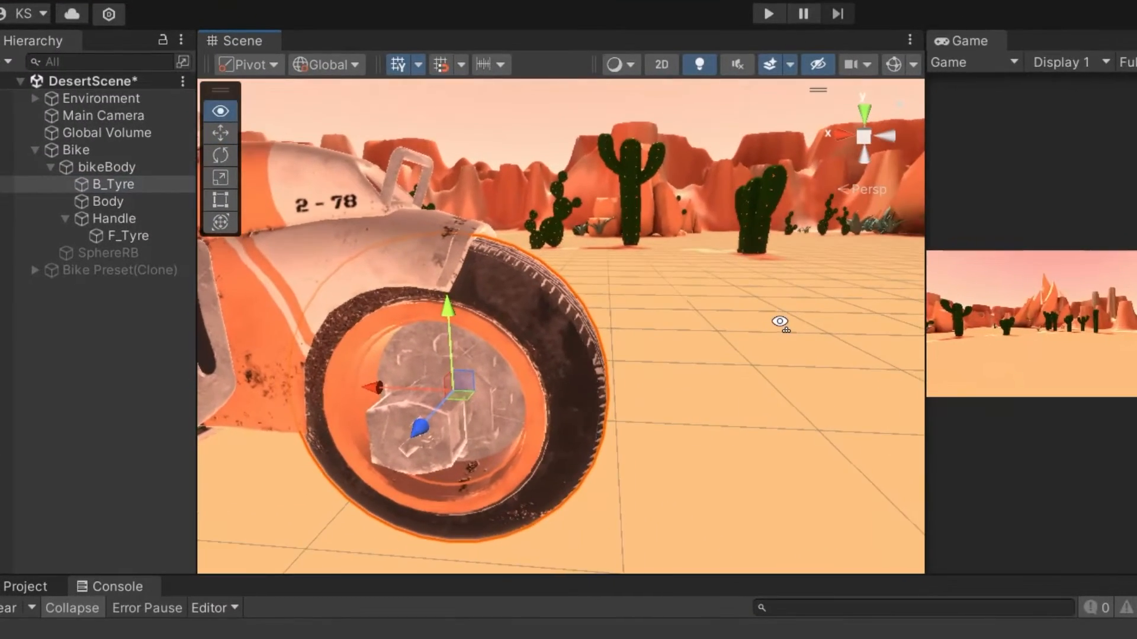
left_click(130, 236)
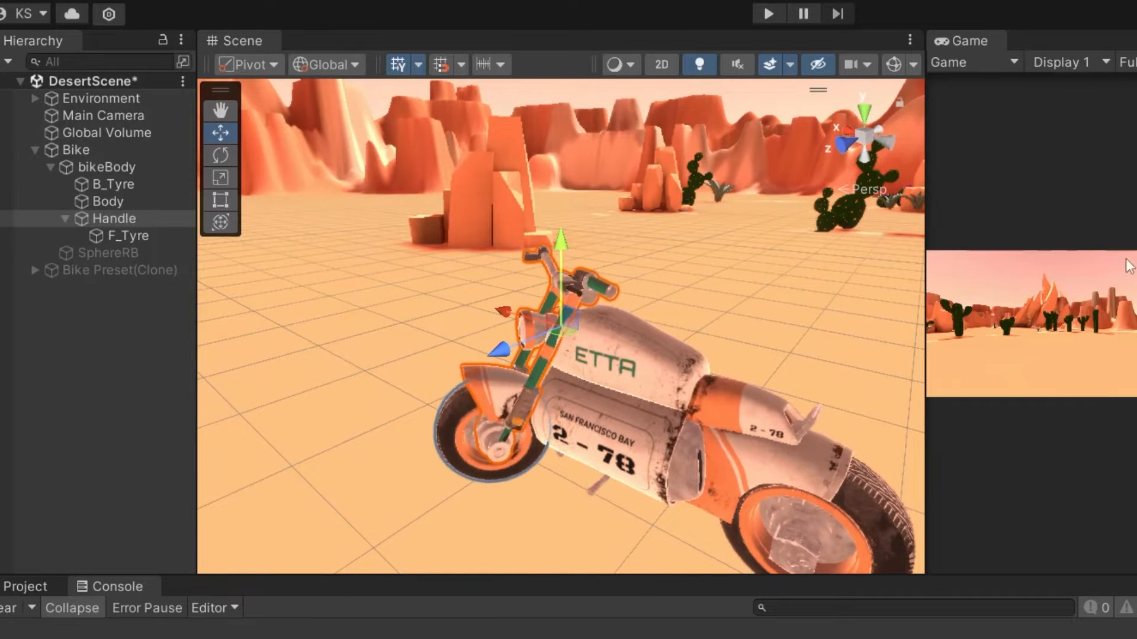
left_click(108, 201)
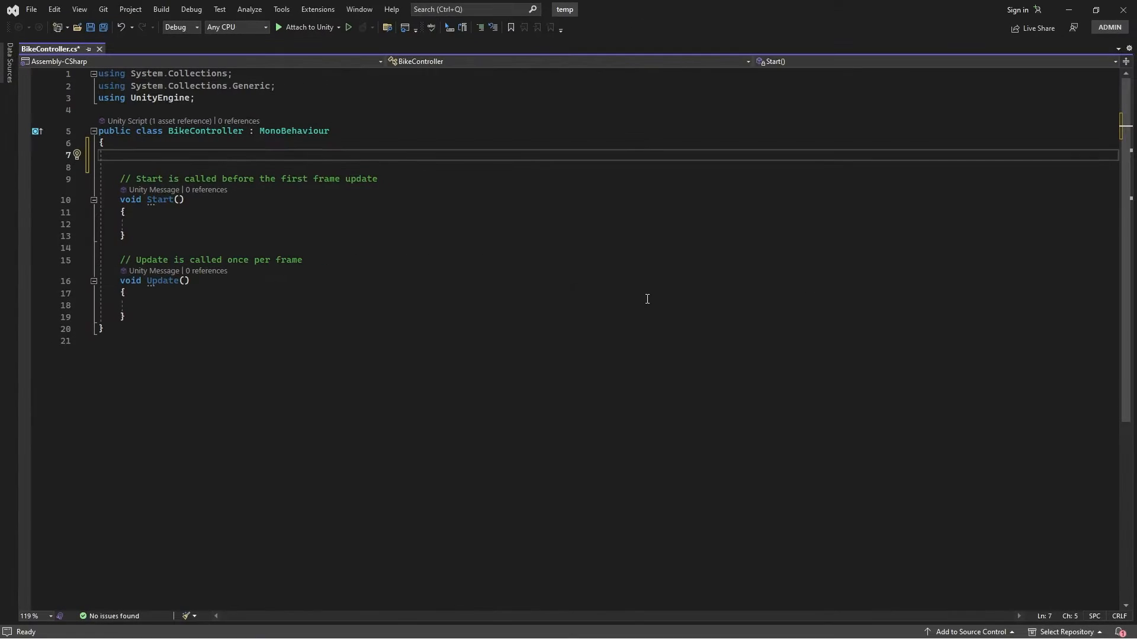
Declare moveInput, moveSpeed, maxSpeed, acceleration floats and a Rigidbody sphere field in BikeController.
type("float")
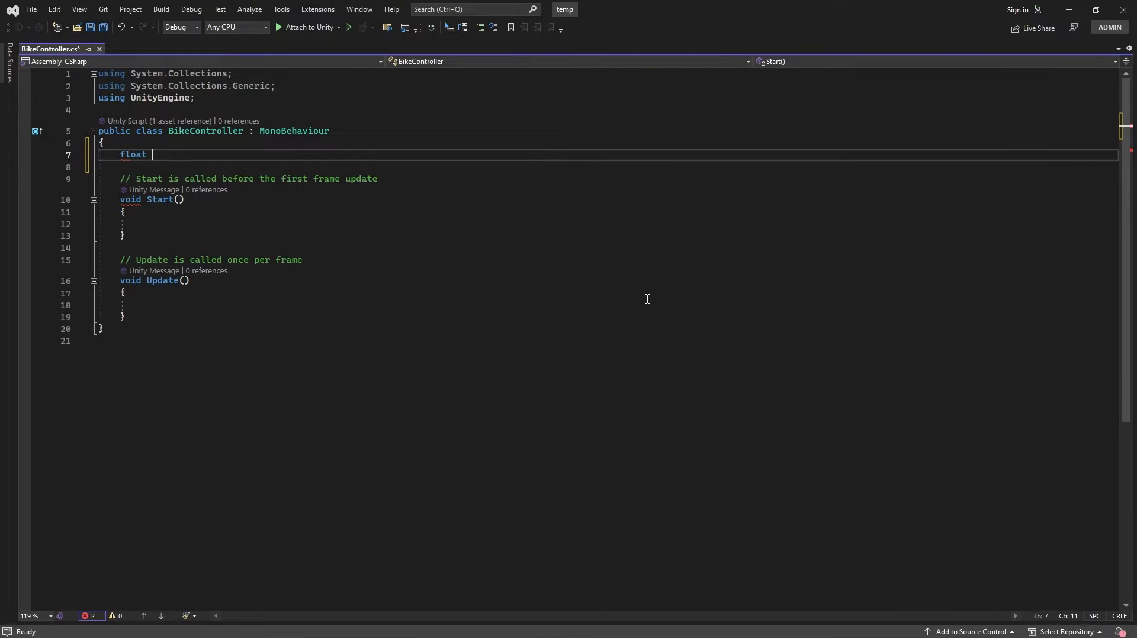
type("moveInput;")
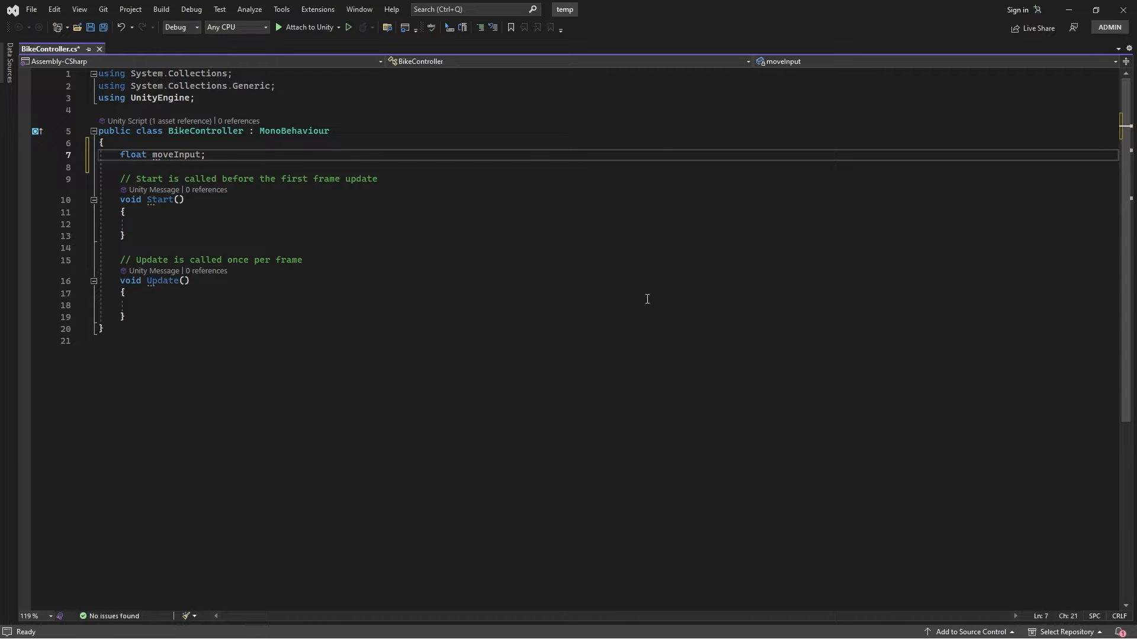
type("public float moveSpeed;")
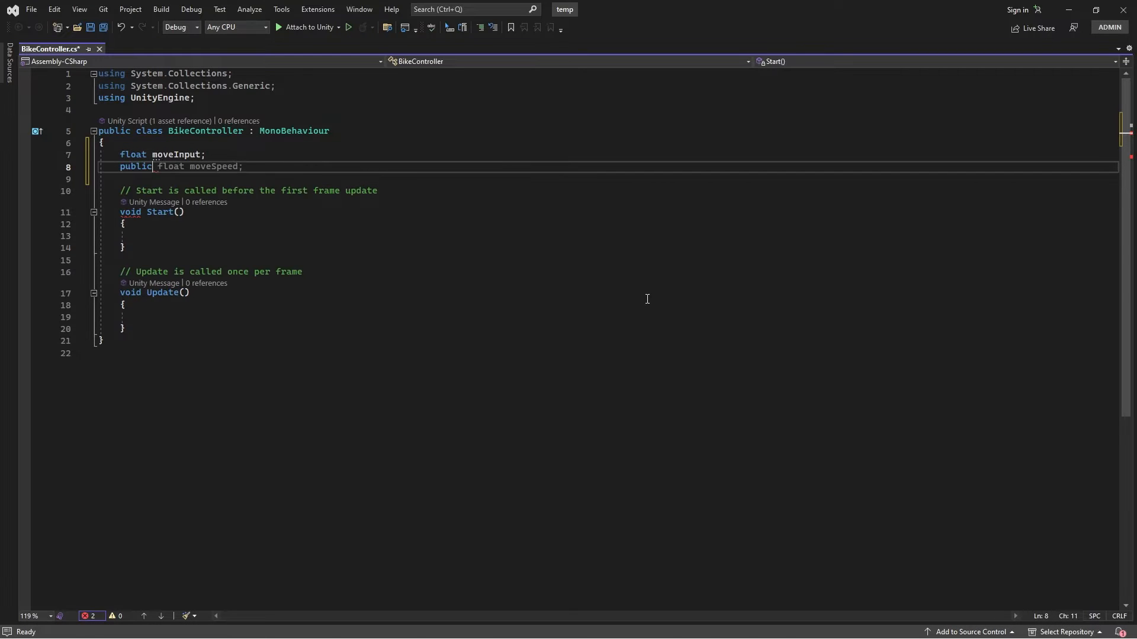
type("max")
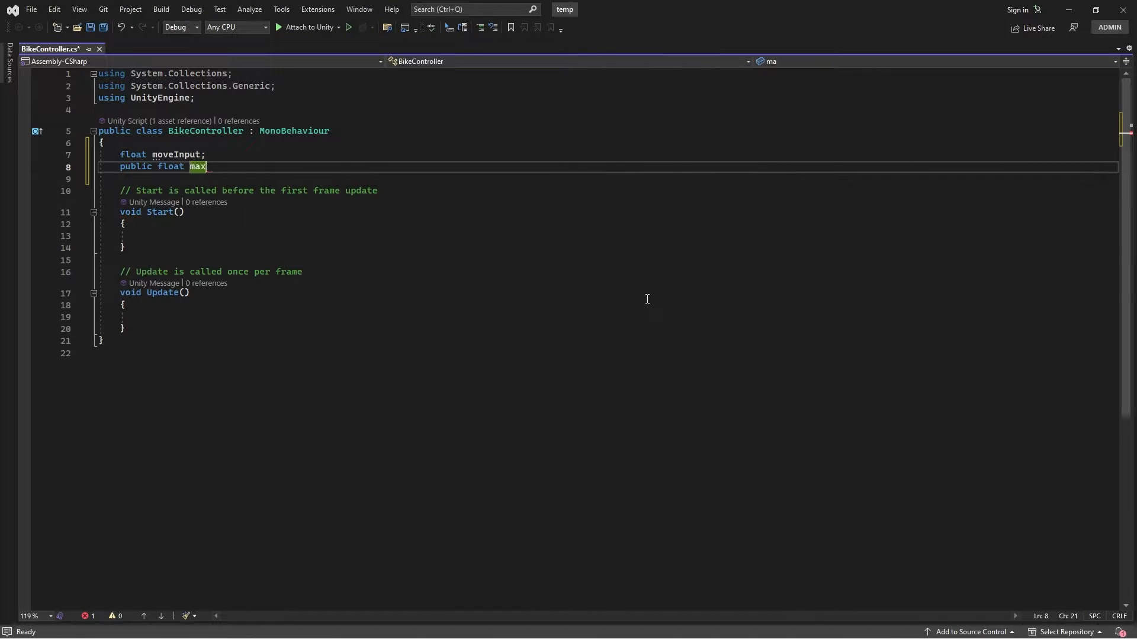
type("Speed,")
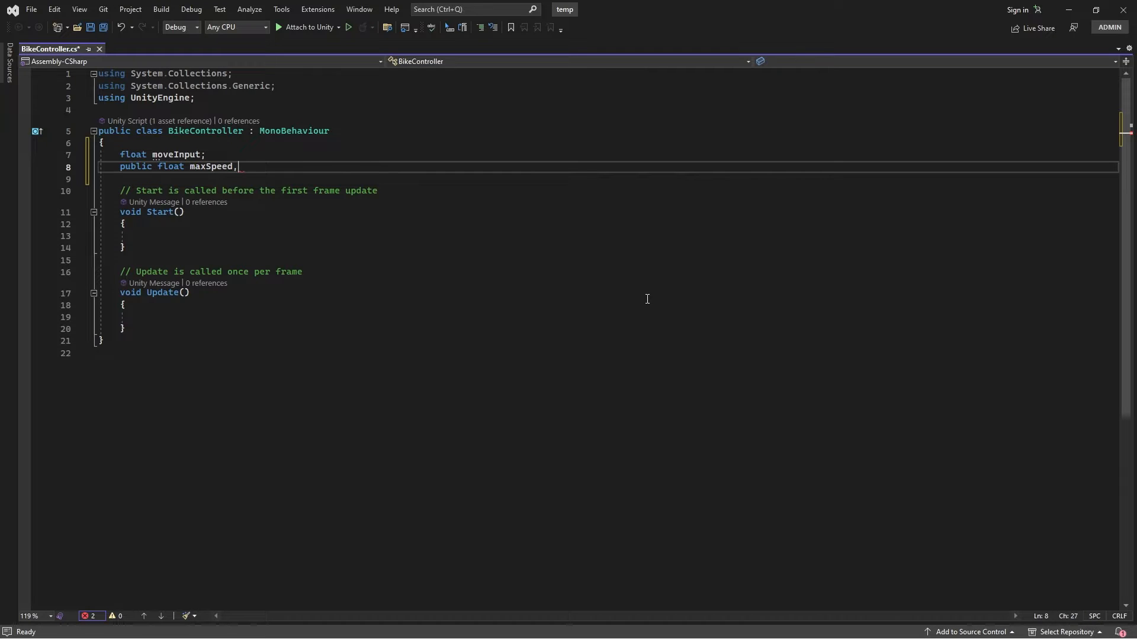
type("acceleration;")
type("public")
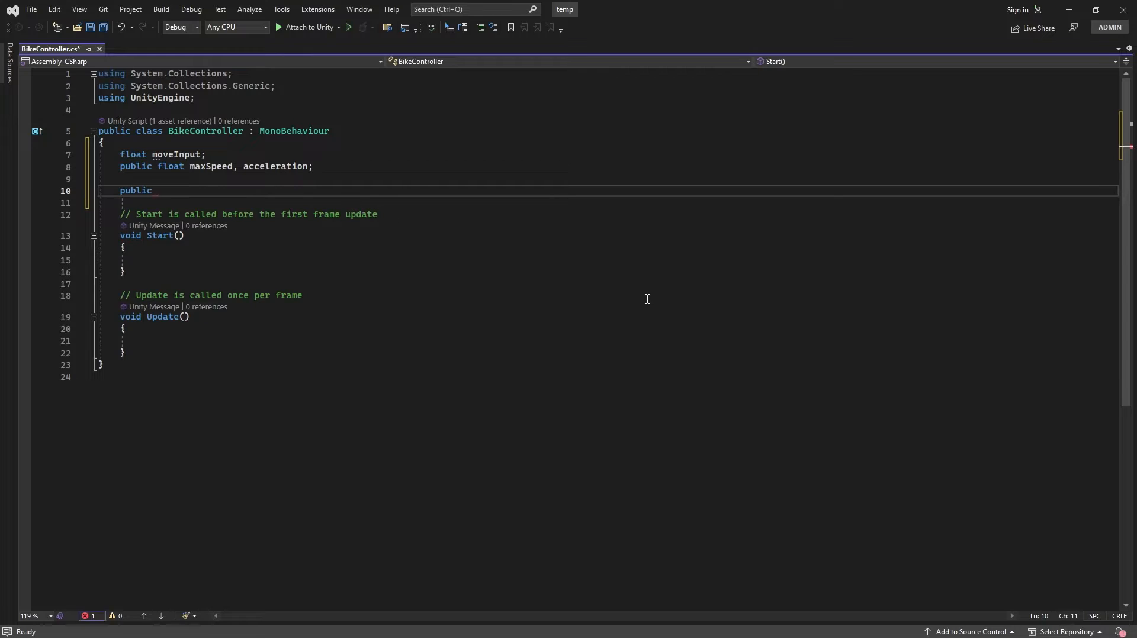
type("Rigidbody sphereRB;")
left_click(618, 260)
type("move")
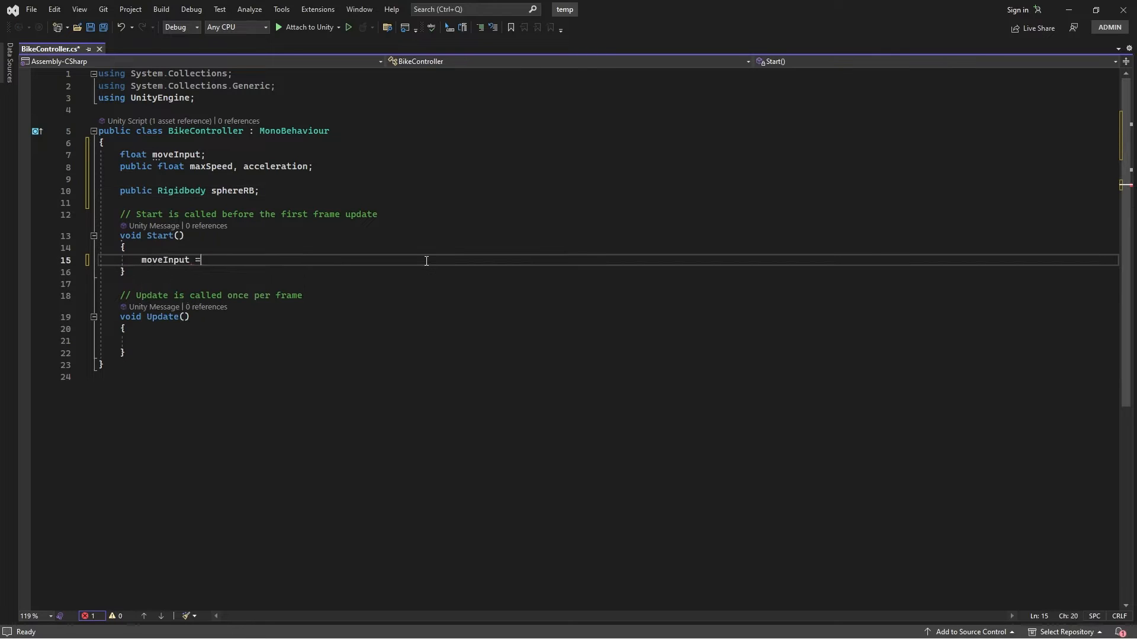
Read Input.GetAxis("Vertical") into moveInput and begin assigning transform.position in Update.
type("Input.GetAxis")
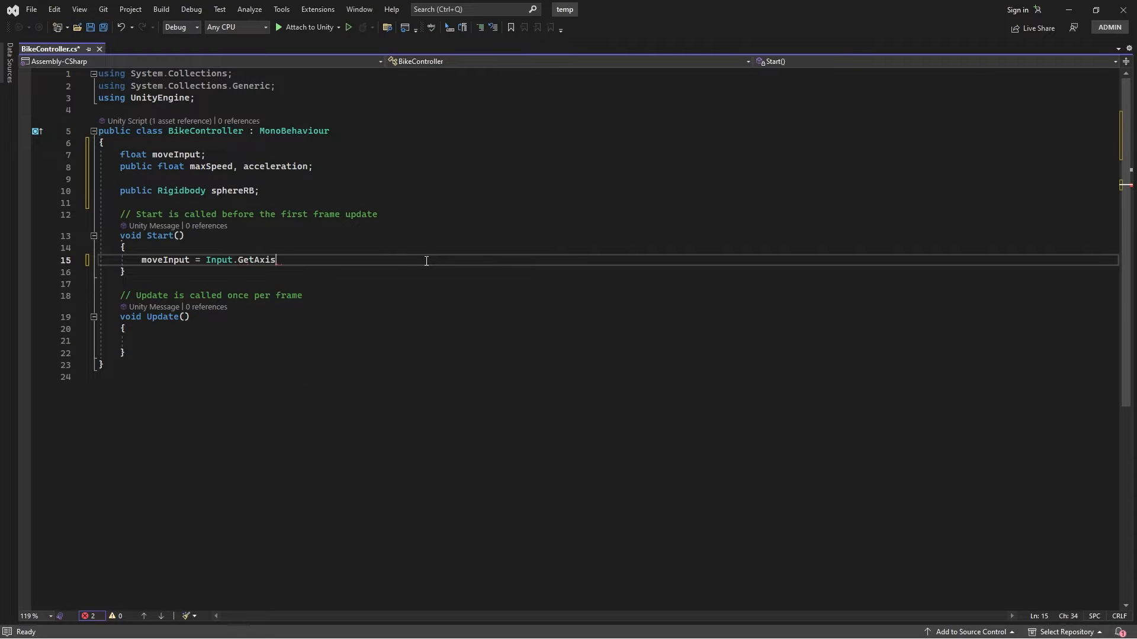
type("(\"Vertical\")")
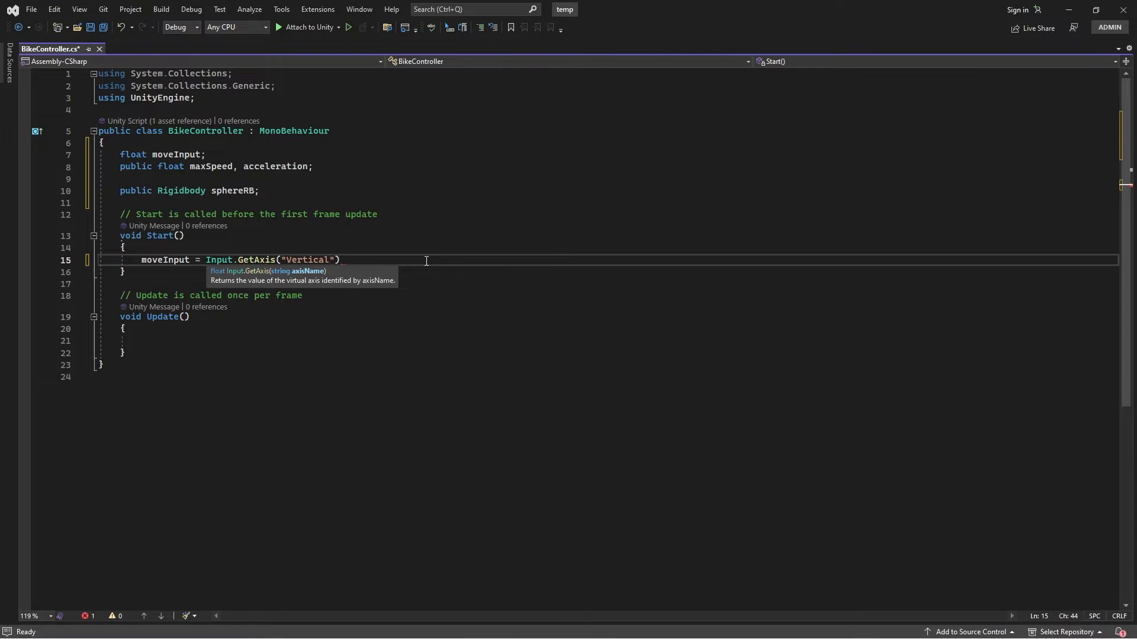
type("transform.p")
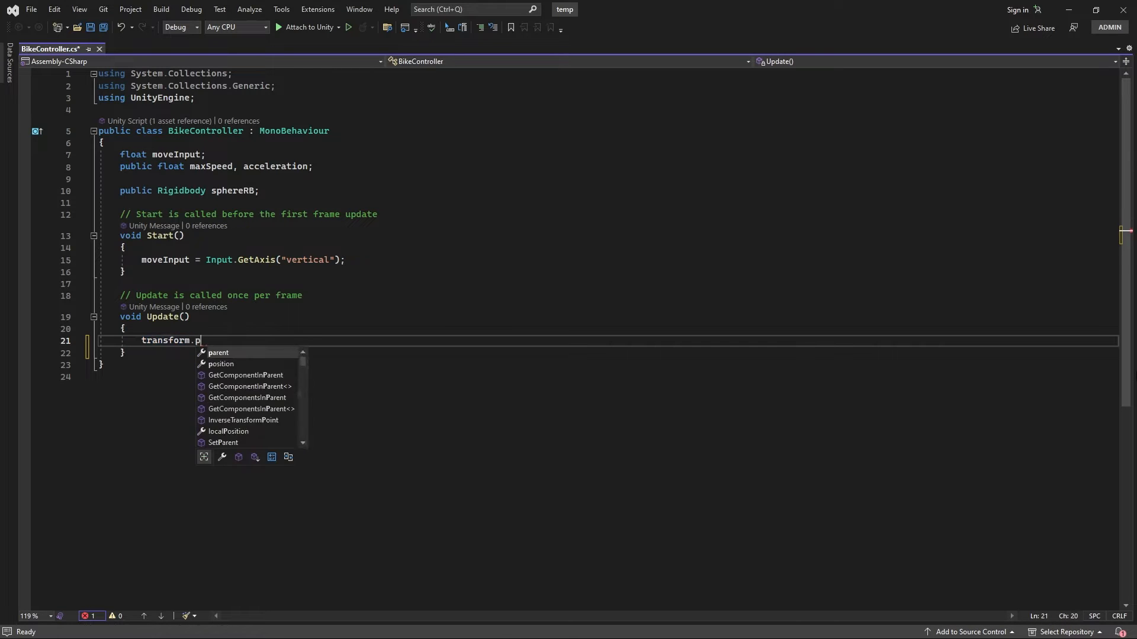
type("osition = sphereRB.transform.position;")
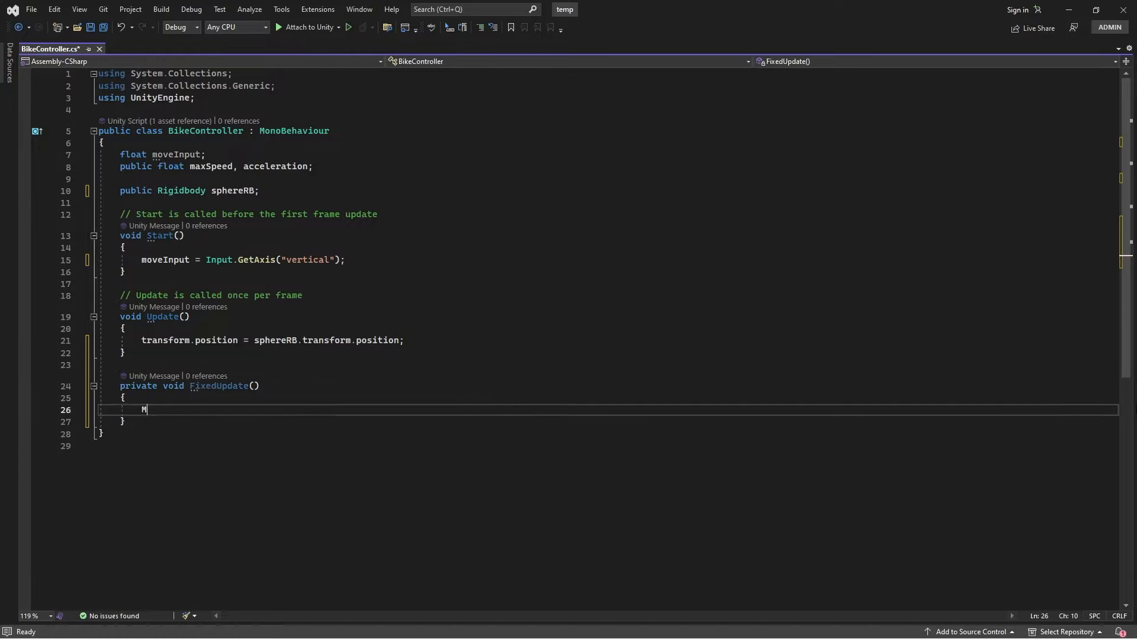
Add a Movement method called from FixedUpdate that lerps sphereRB.velocity toward maxSpeed * moveInput using acceleration.
type("ovement();")
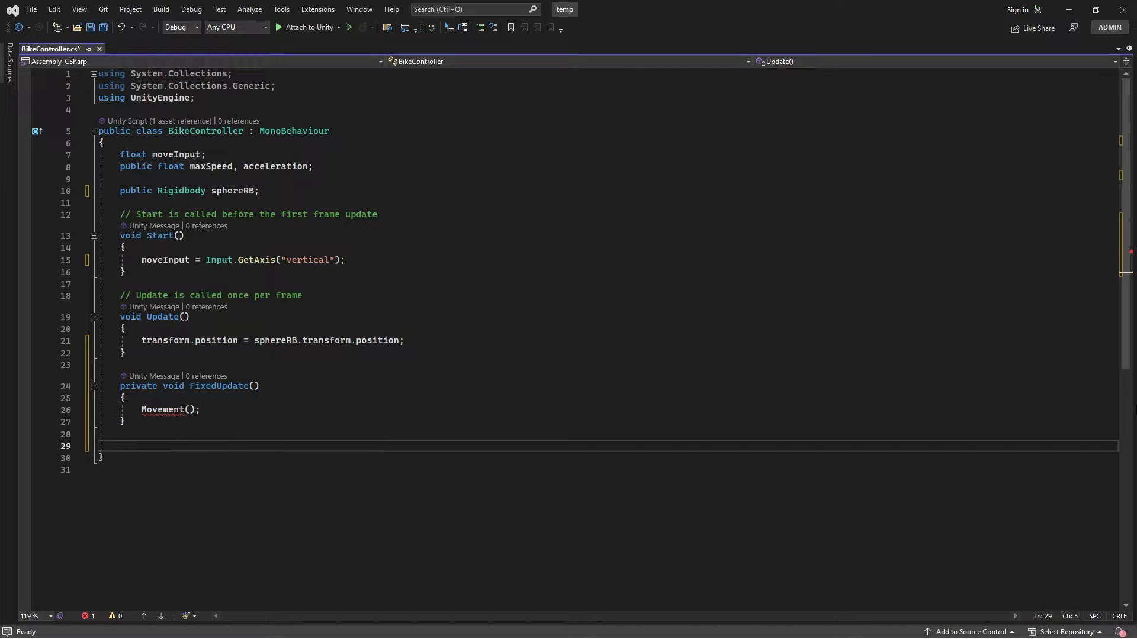
type("void Movement(")
type("sph")
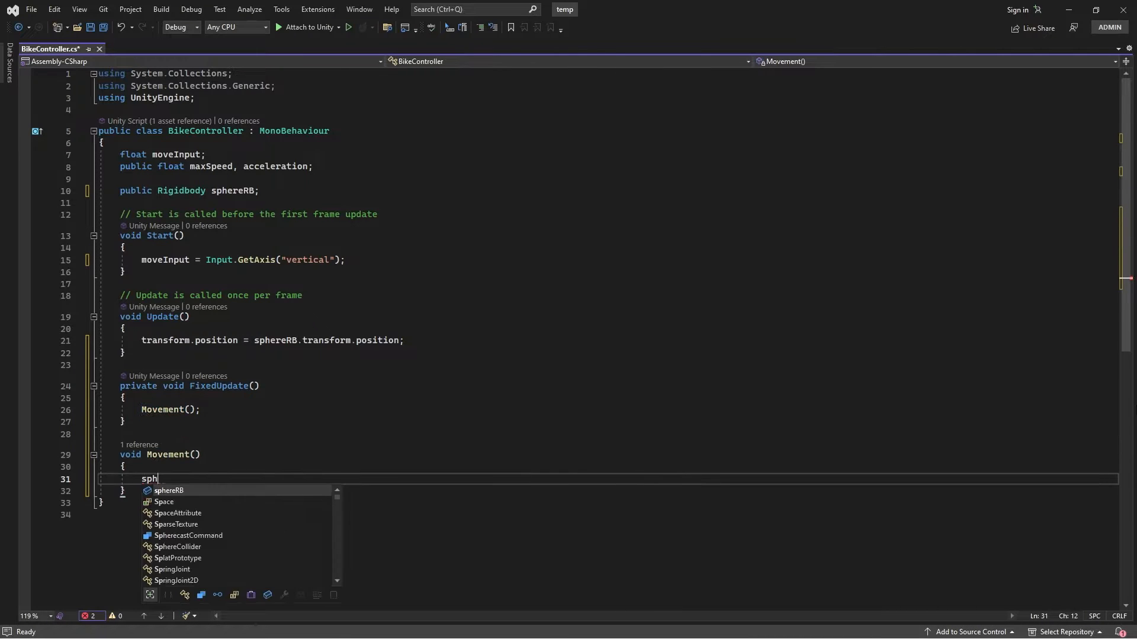
type("ereRB.velocity = Vector3.Lerp(s);")
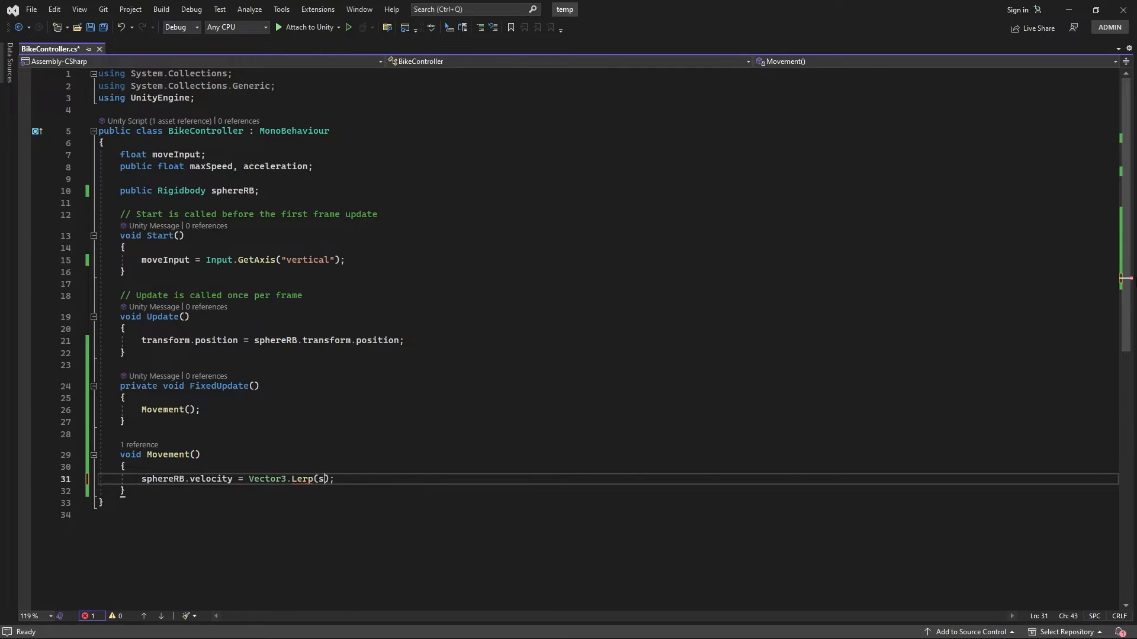
type("phereRB.velocity")
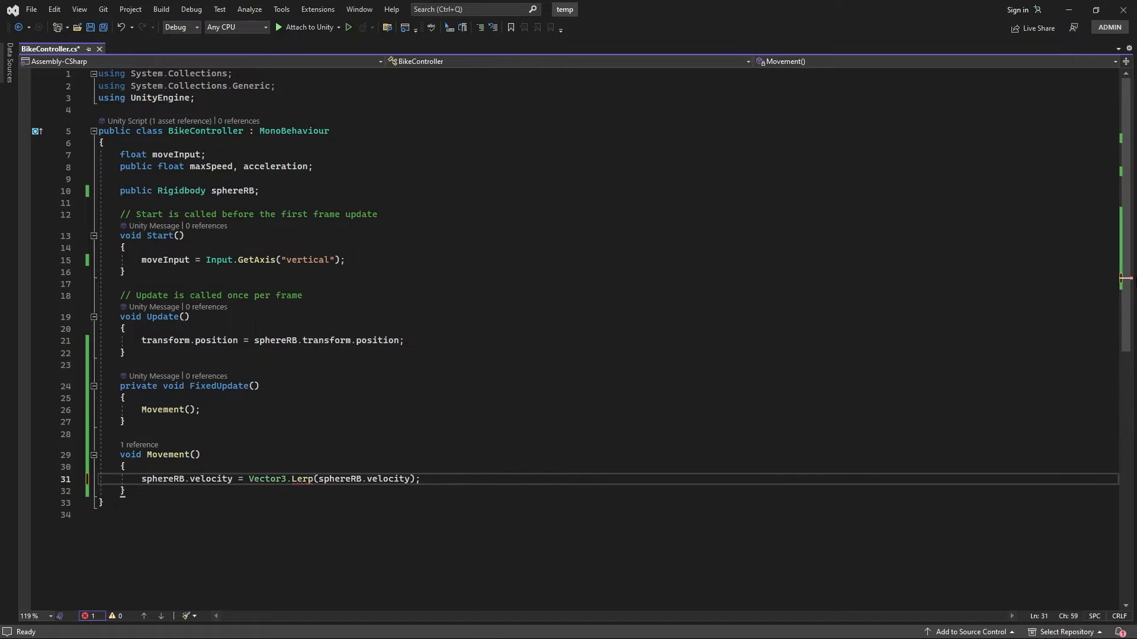
type(", maxSpeed * moveInput * transform.forward, Time.fixedDeltaTime")
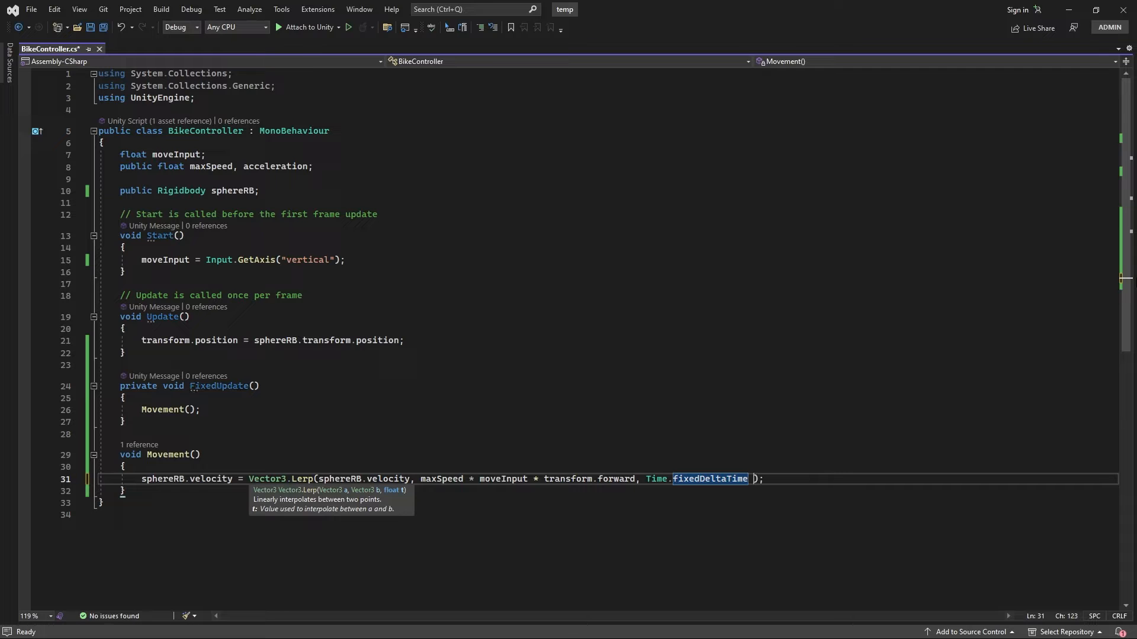
type("* acceleration")
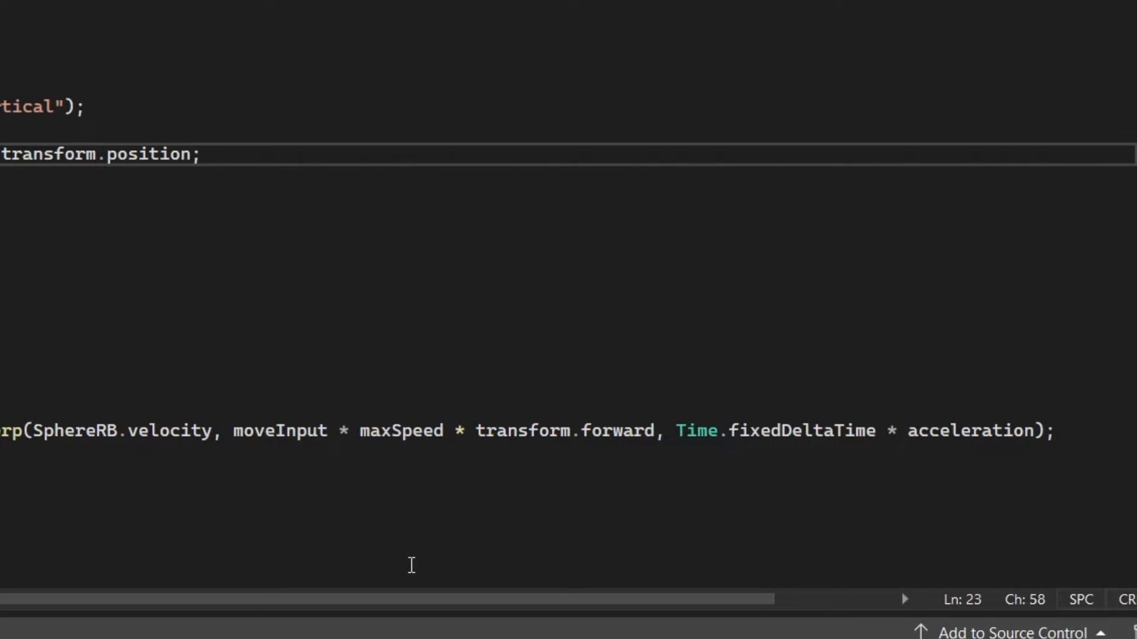
Complete the velocity line with moveInput * maxSpeed * transform.forward eased by Time.fixedDeltaTime * acceleration.
double_click(563, 431)
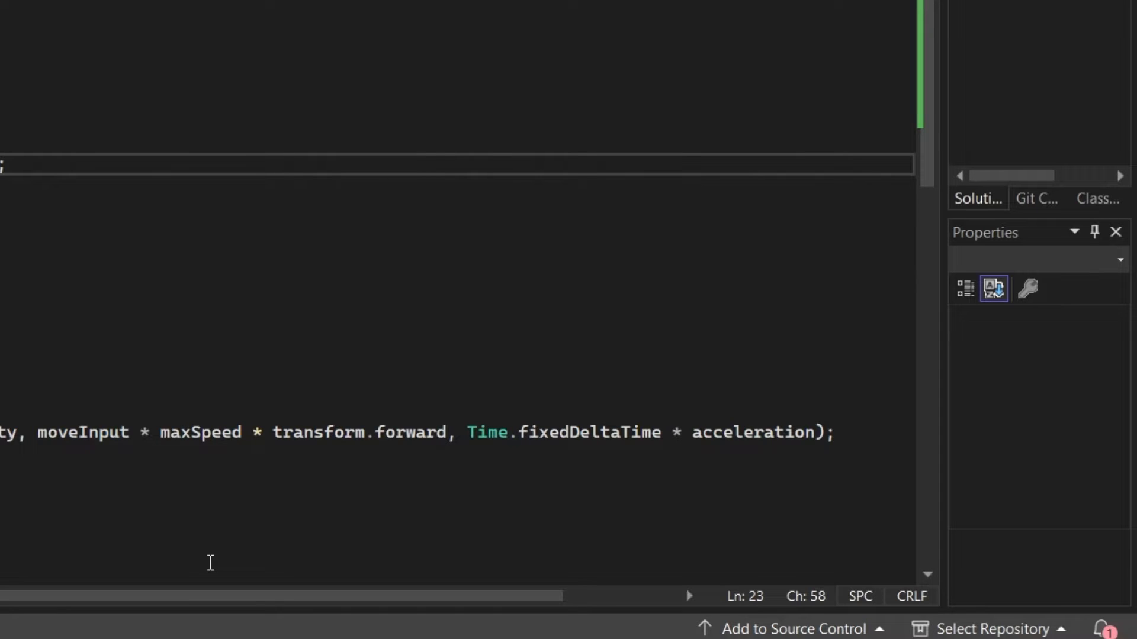
double_click(564, 432)
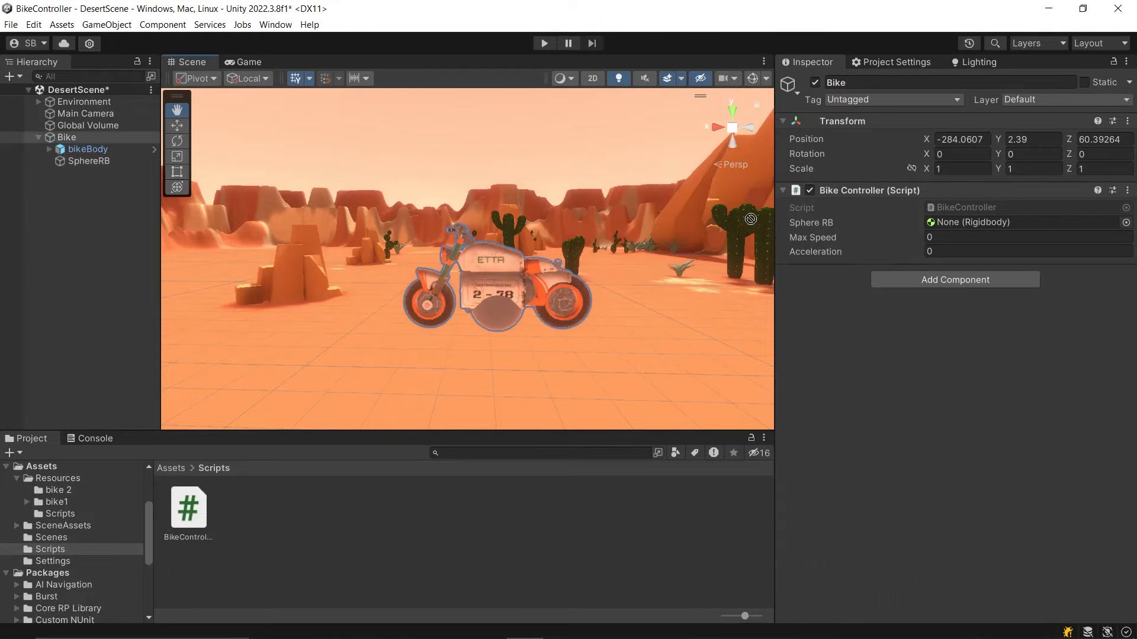
left_click(92, 162)
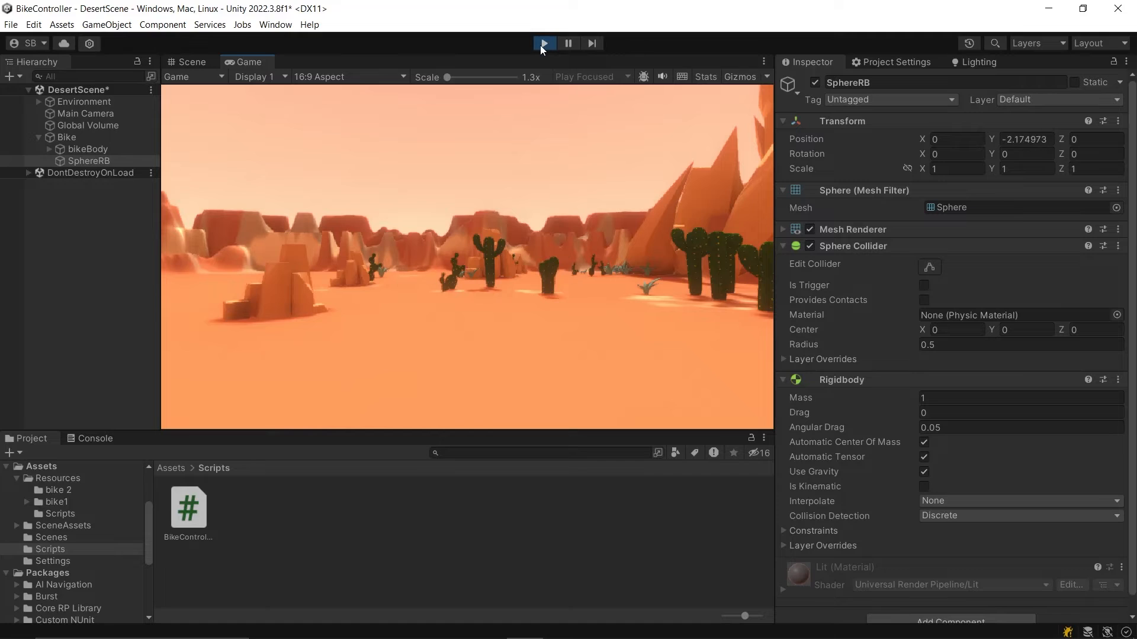
left_click(542, 42)
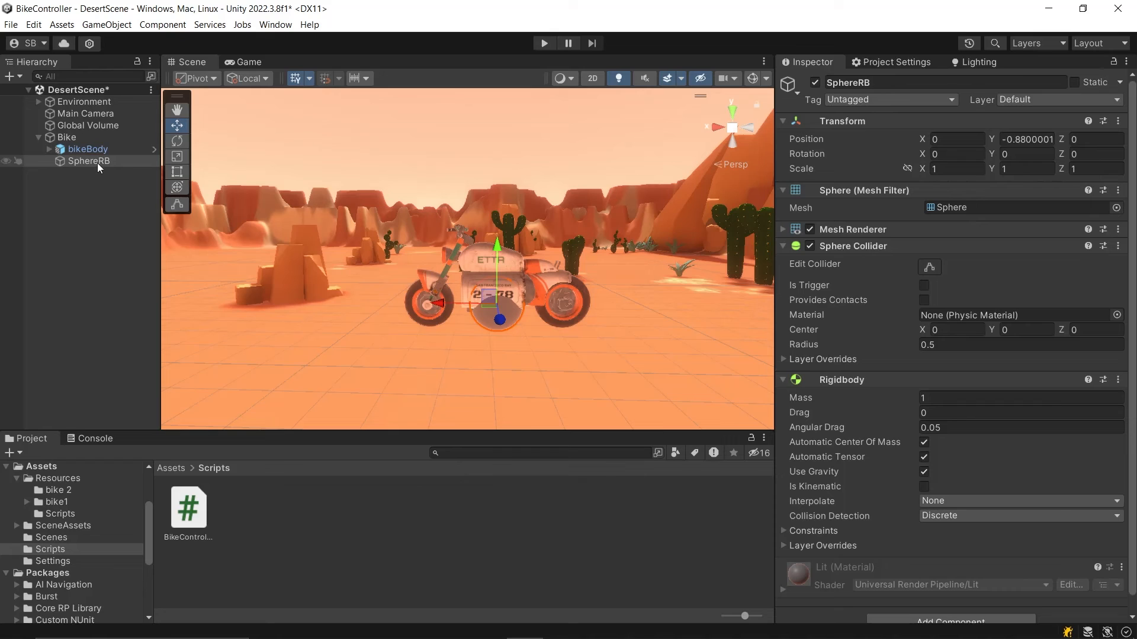
Centre SphereRB under Bike, assign it to the Bike Controller's Sphere RB field, with Max Speed 100 and Acceleration 10.
left_click(88, 161)
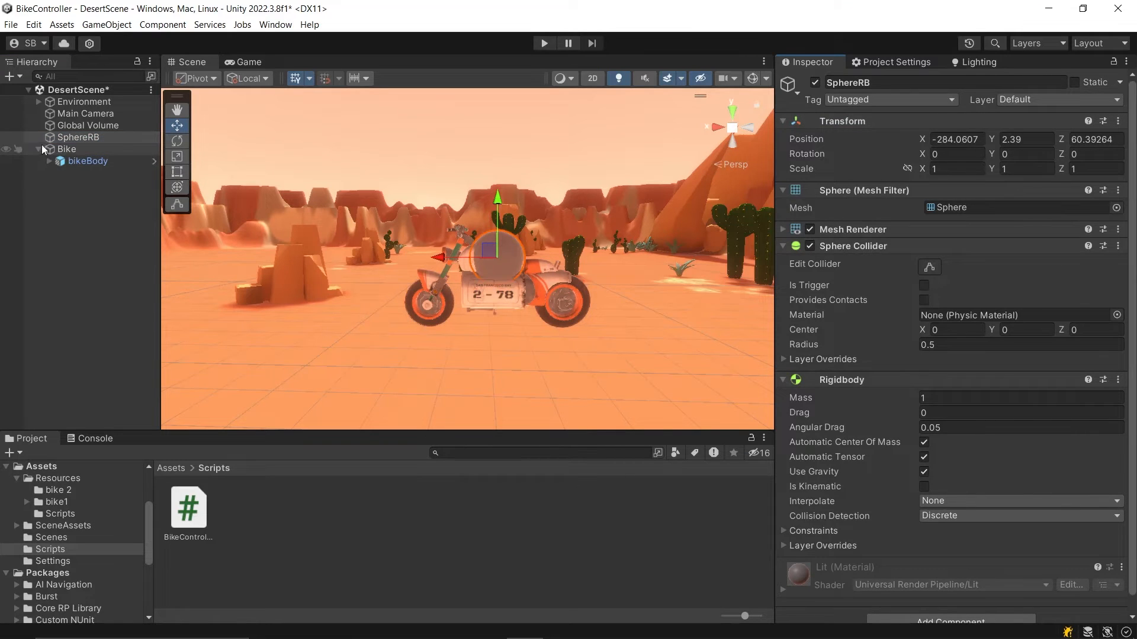
left_click(66, 149)
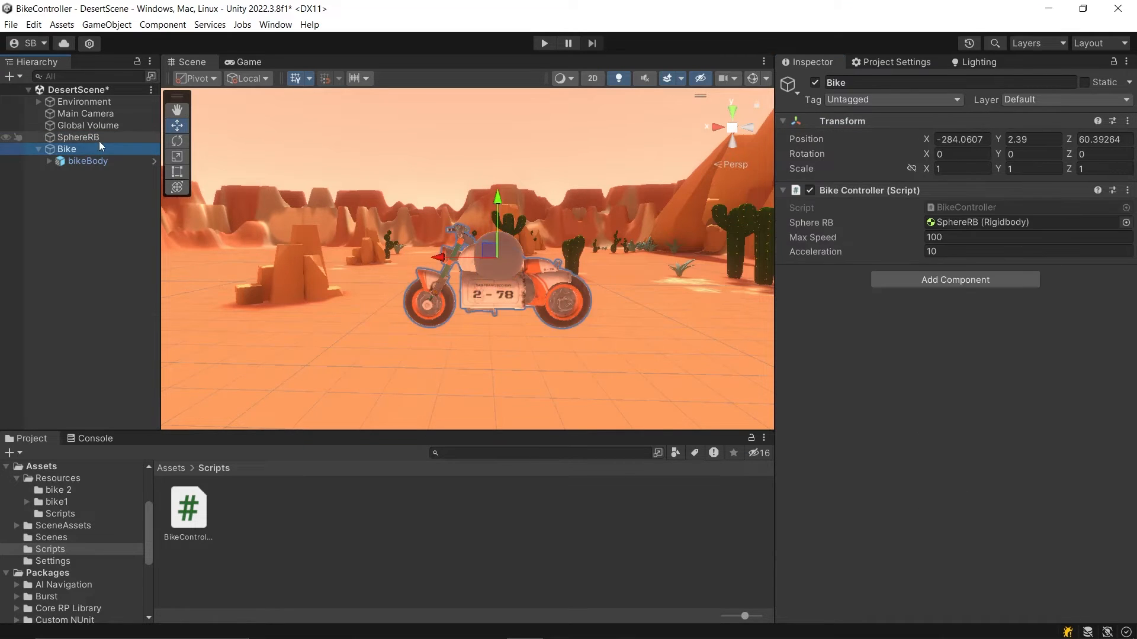
left_click(88, 161)
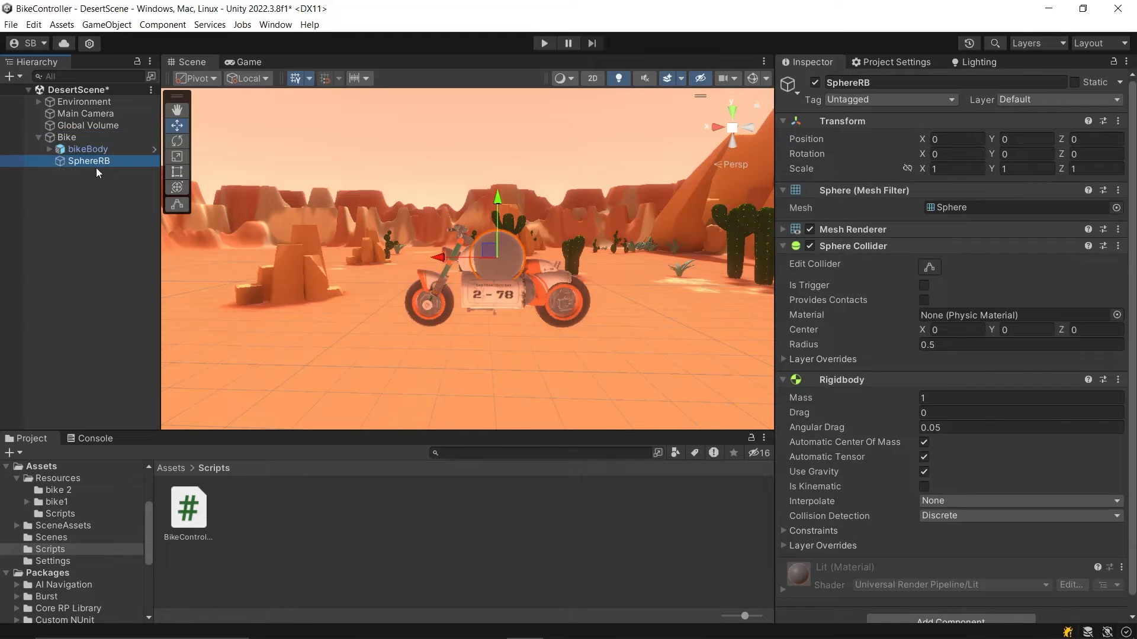
left_click(67, 137)
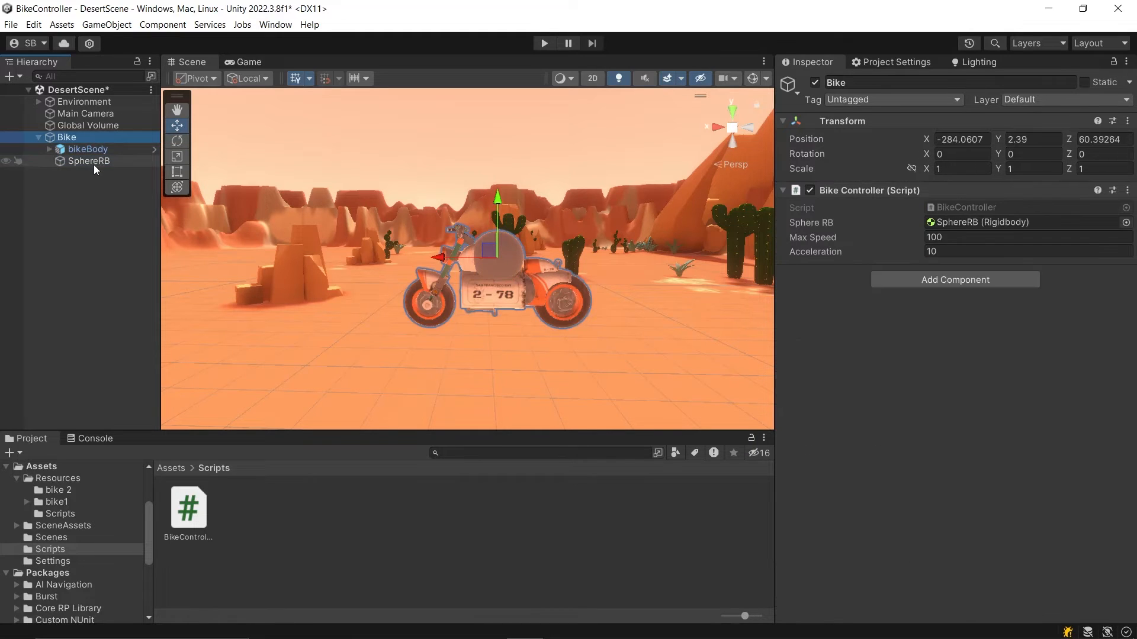
left_click(89, 160)
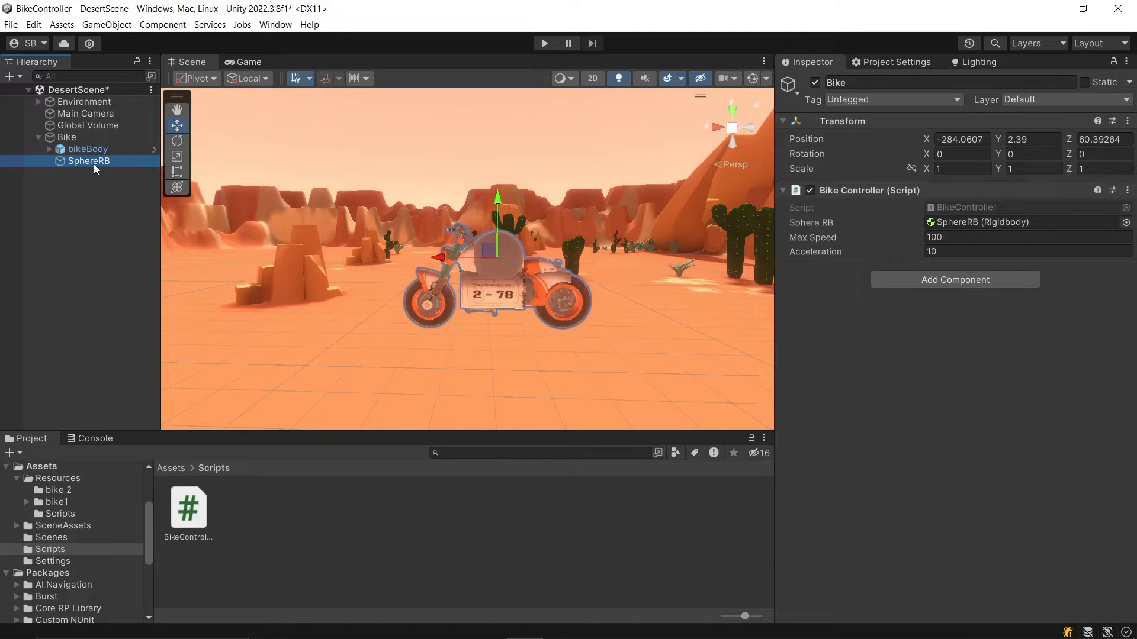
left_click(86, 149)
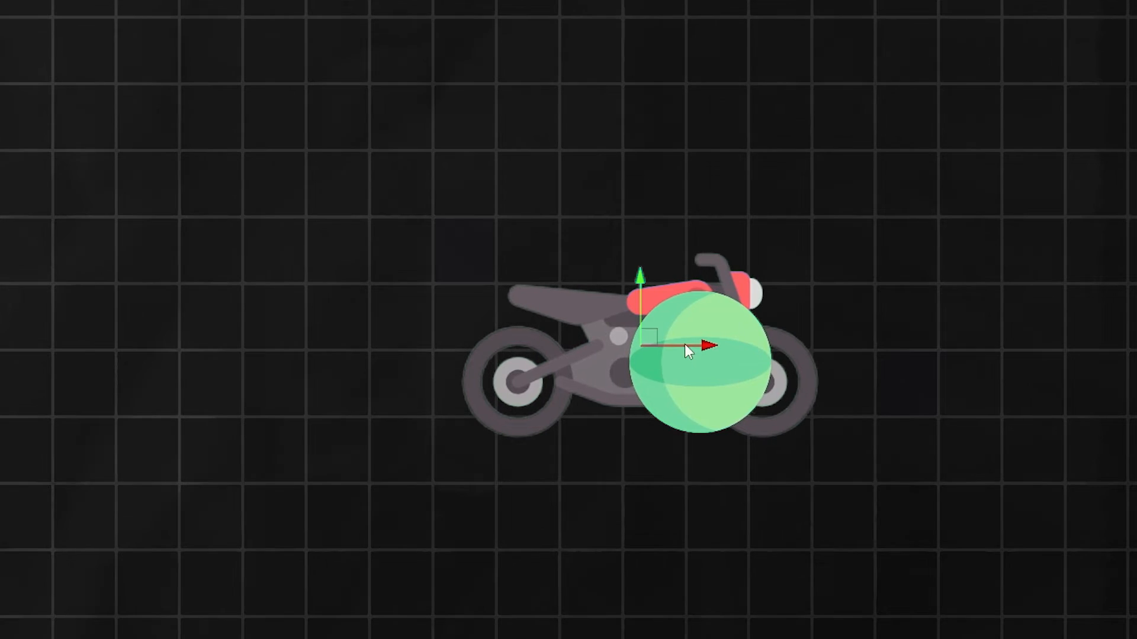
left_click_drag(707, 346, 790, 362)
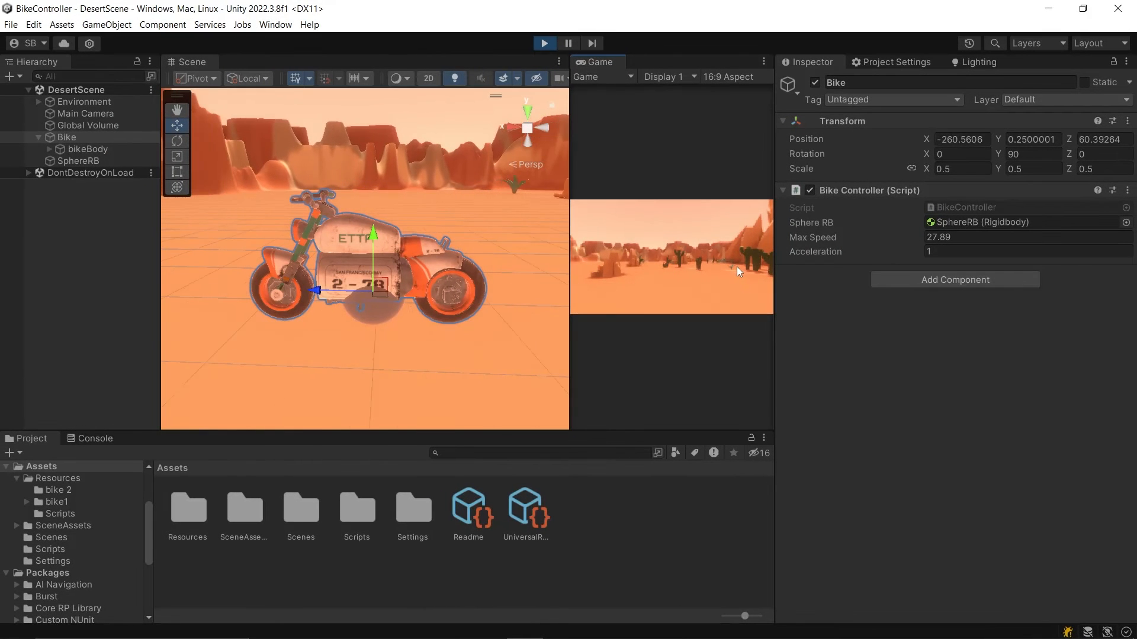
Stop the play test and name User Layer 6 BikeBody and User Layer 7 SphereRB.
left_click(954, 236)
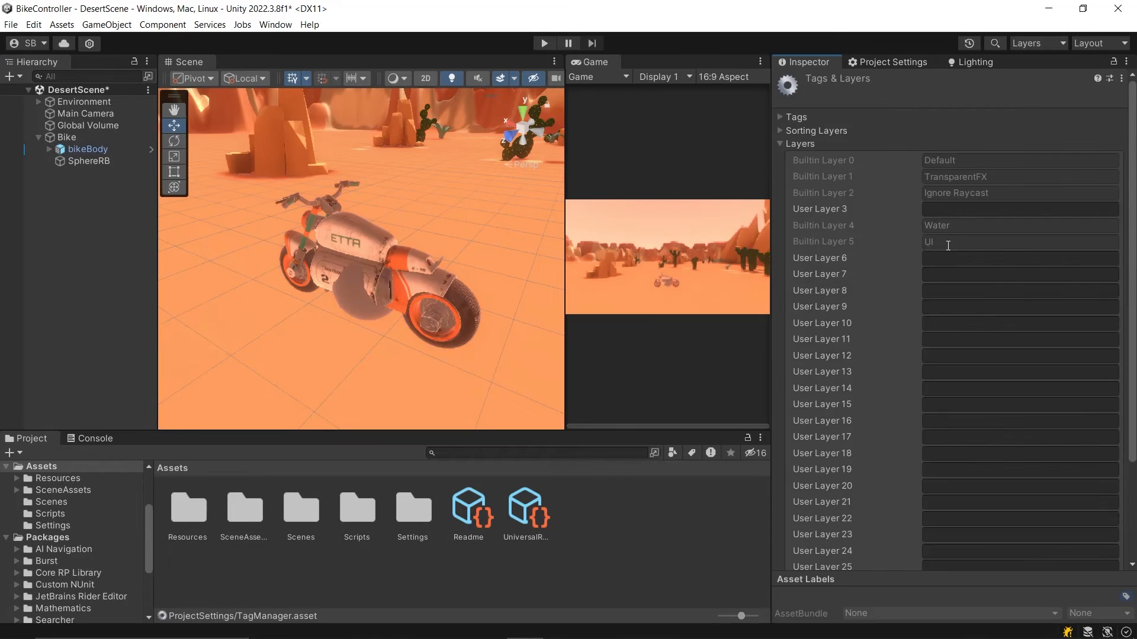
type("BikeBody")
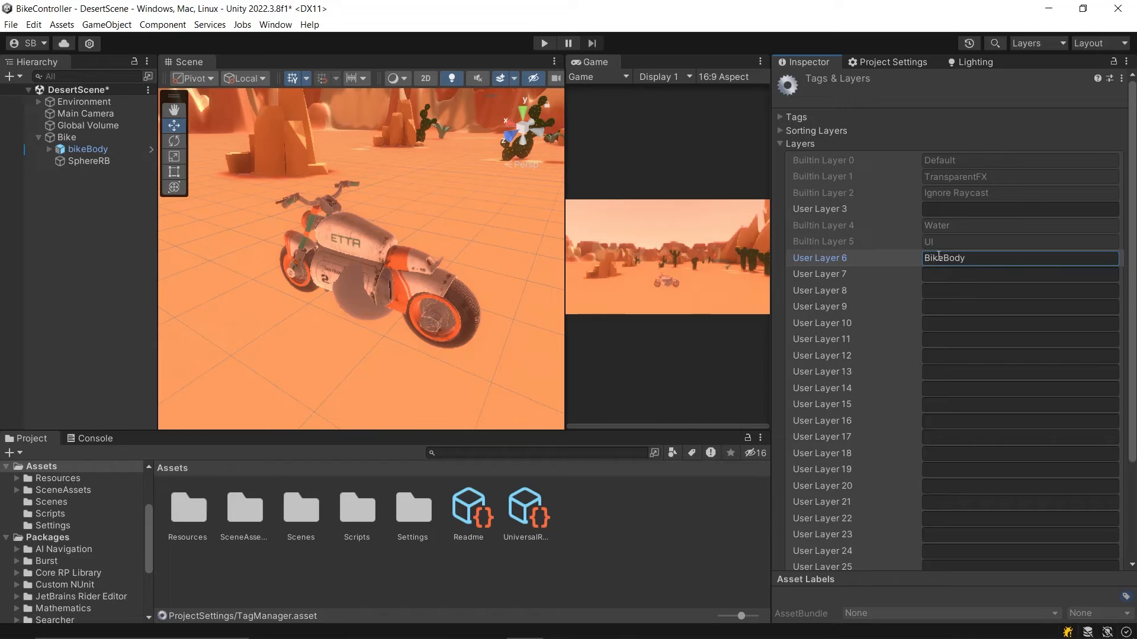
type("SphereRB")
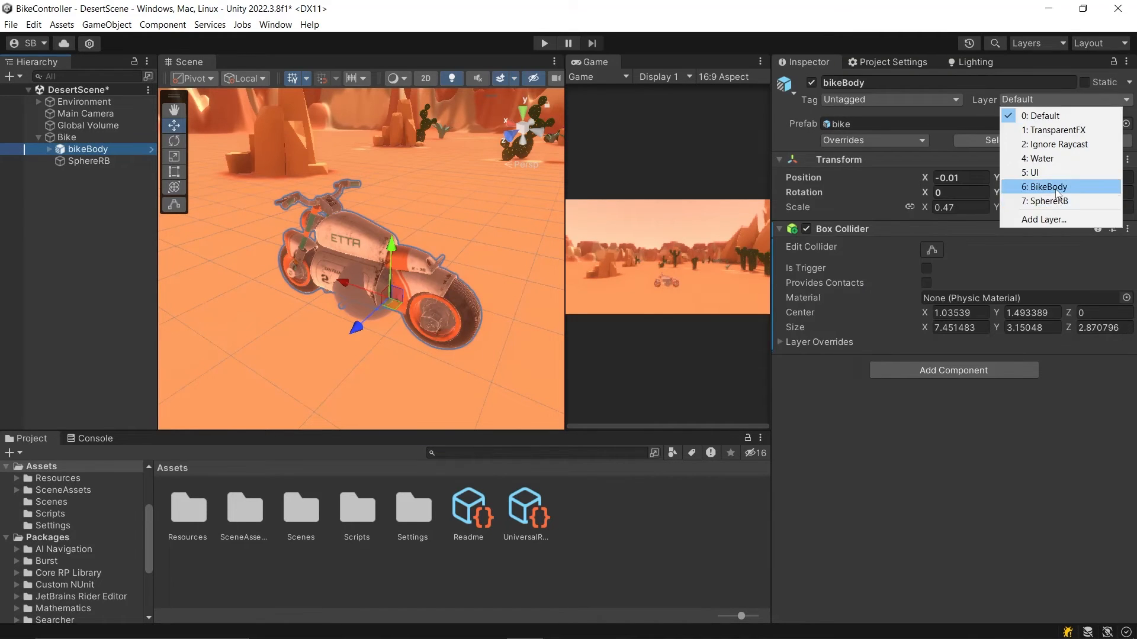
Put bikeBody on the BikeBody layer and uncheck BikeBody/SphereRB in the Layer Collision Matrix.
left_click(91, 161)
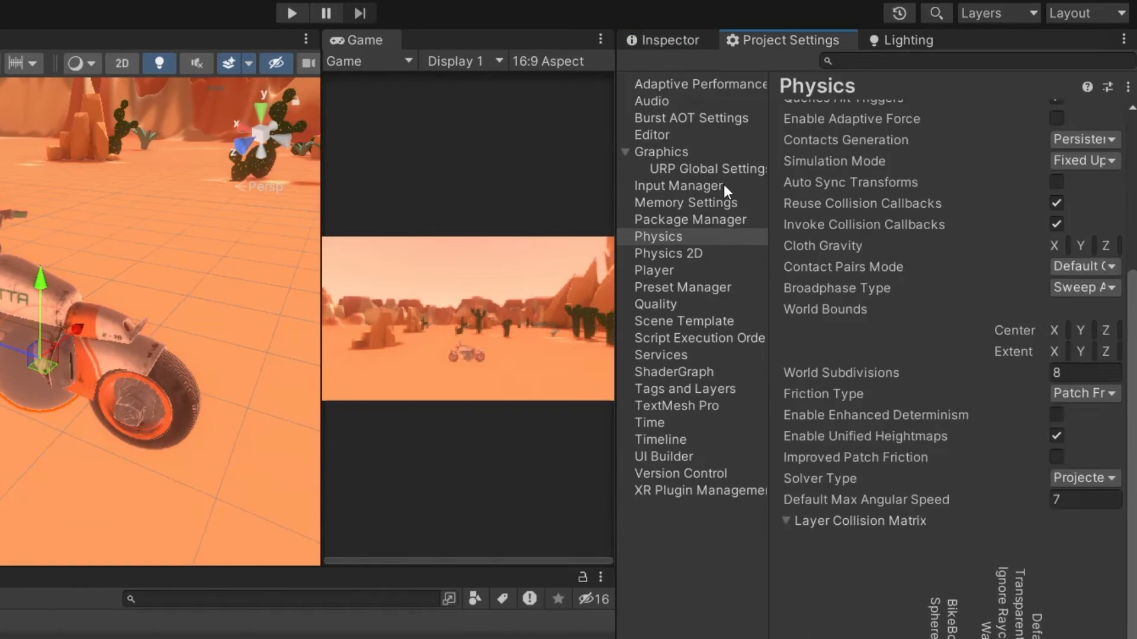
scroll("down", 3)
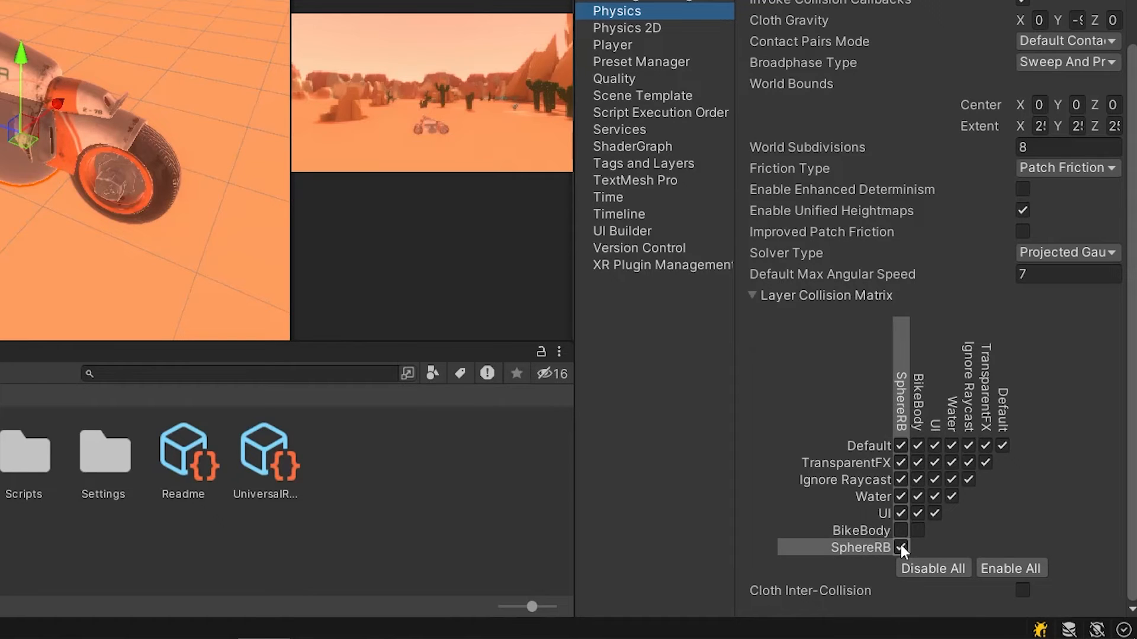
left_click(901, 547)
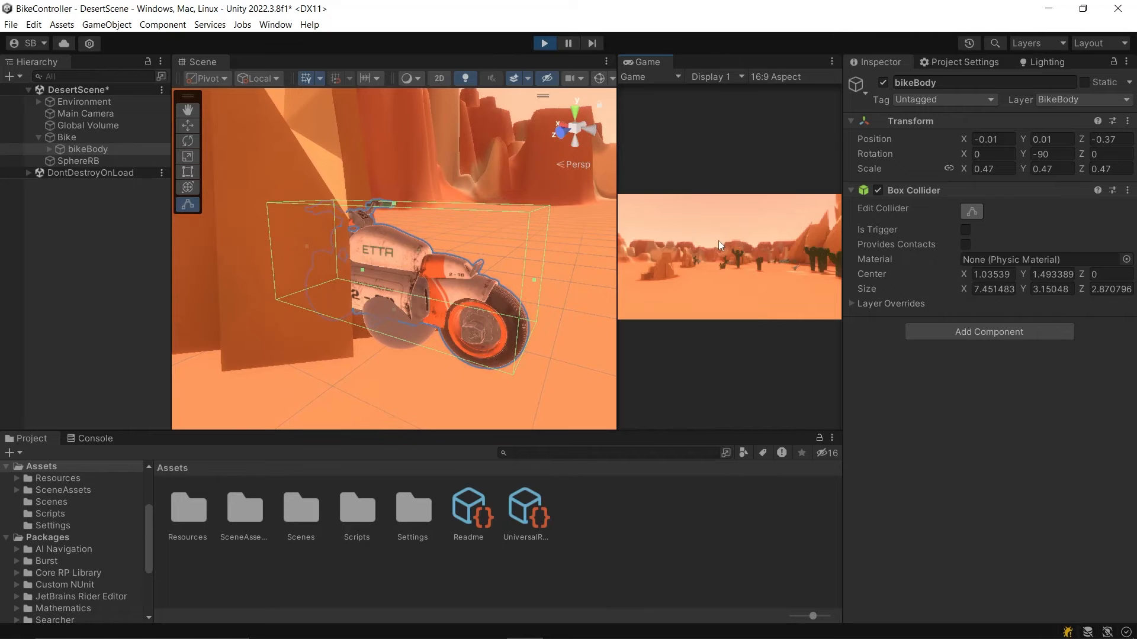
Fit bikeBody's box collider to about 2.8 by 2.8 by 7.5 and search Add Component for a Rigidbody.
type("rigi")
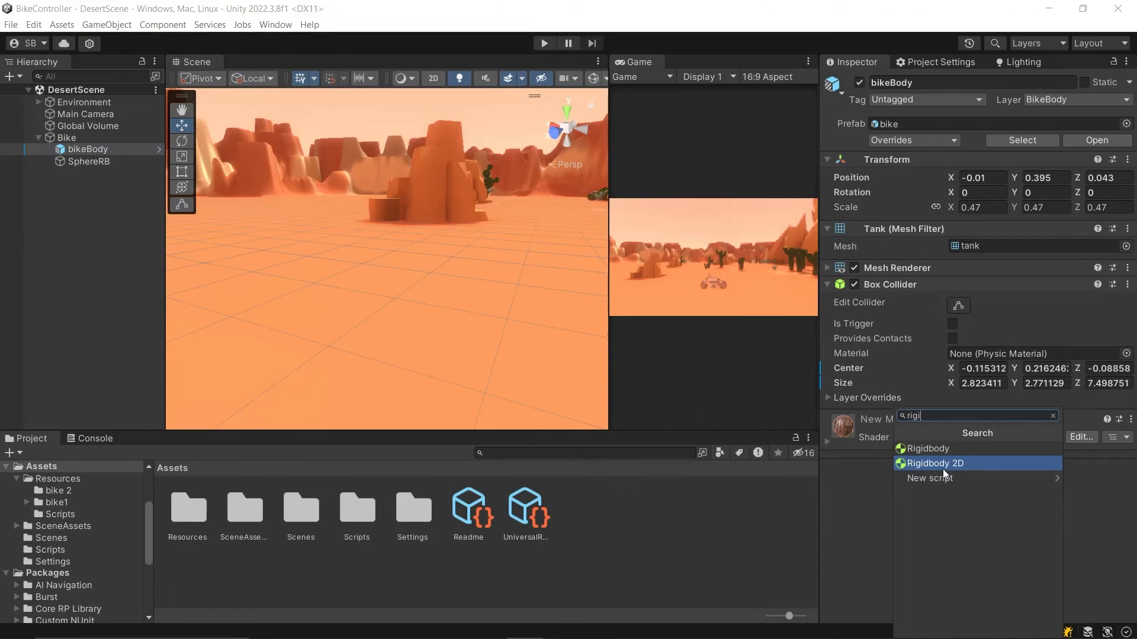
Give bikeBody a Rigidbody and a Fixed Joint connected to the SphereRB body.
left_click(925, 448)
type("fix")
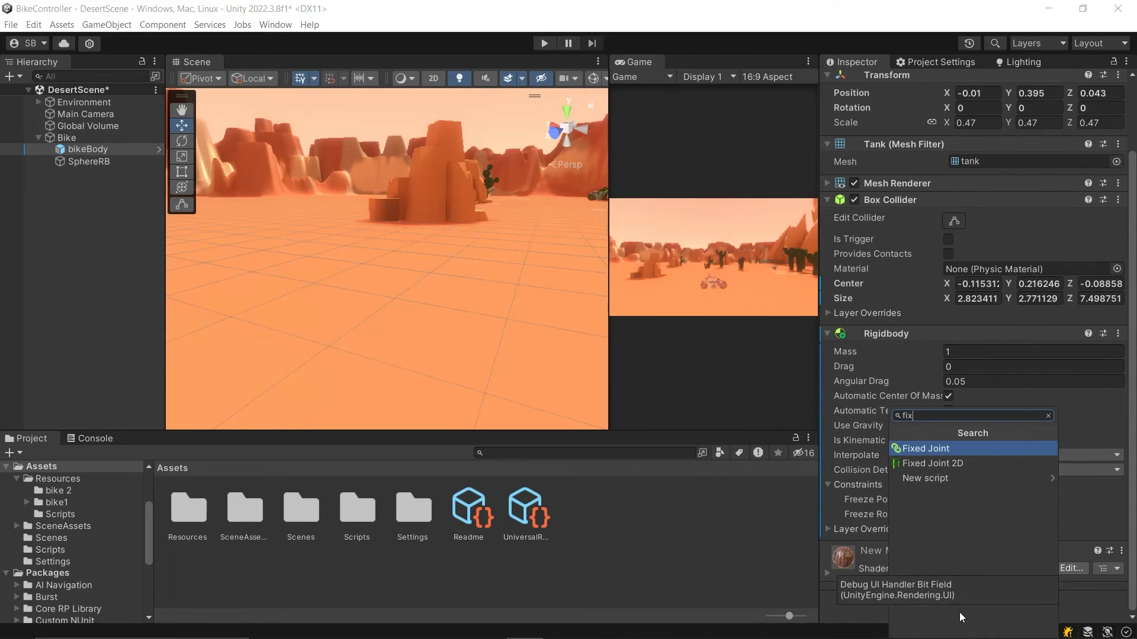
left_click(925, 447)
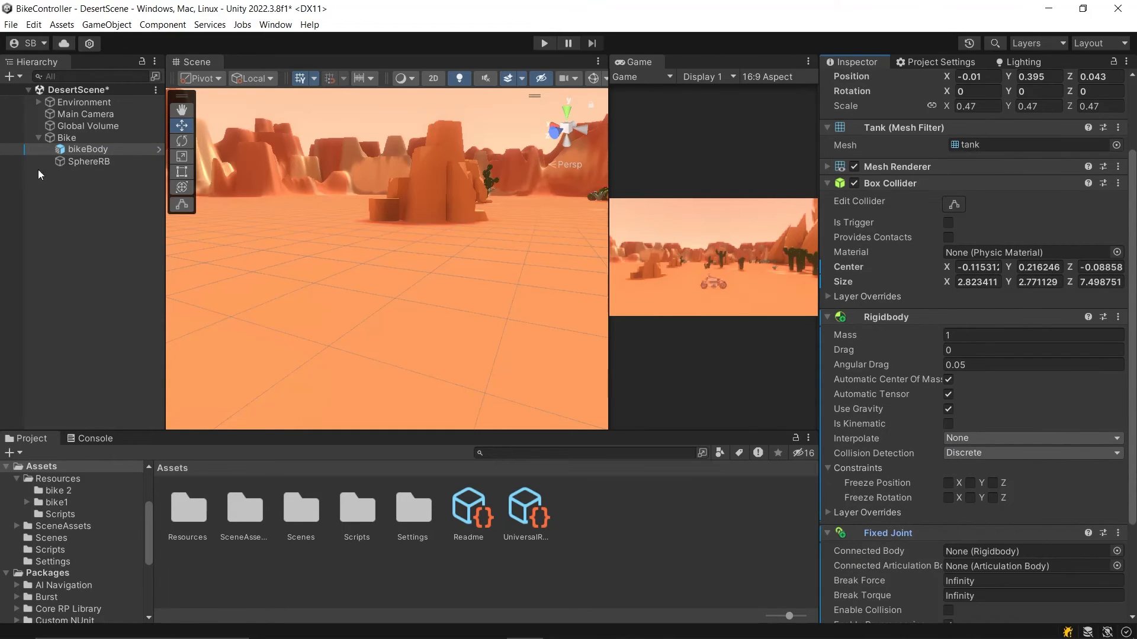
left_click(1015, 551)
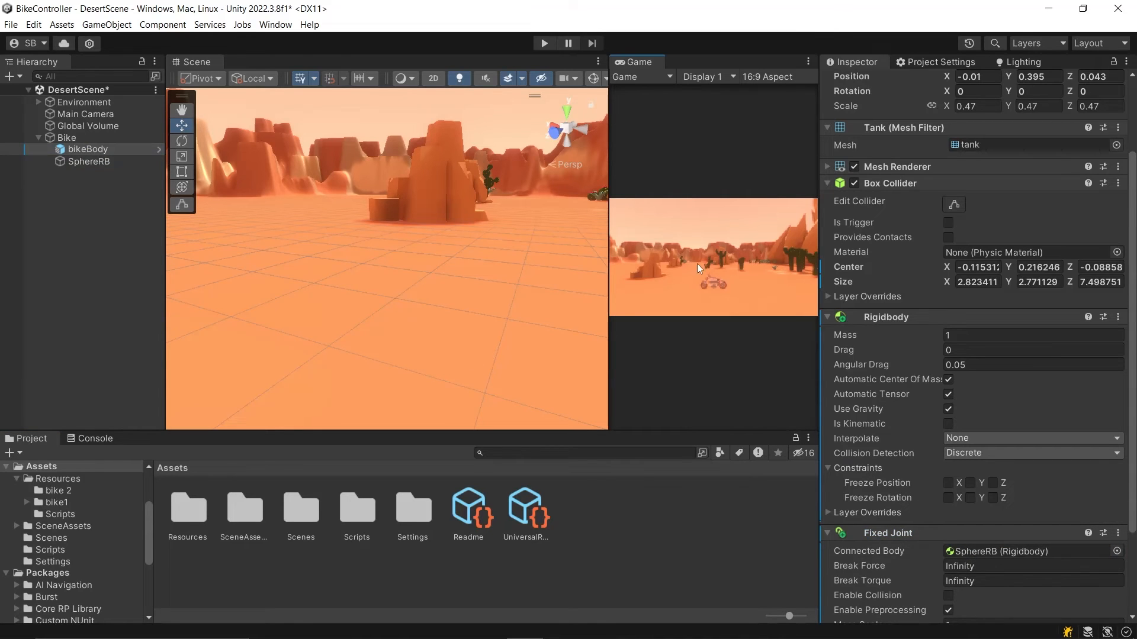
Run a quick play test of the jointed bike, stop it, and return to the BikeController script.
left_click(543, 43)
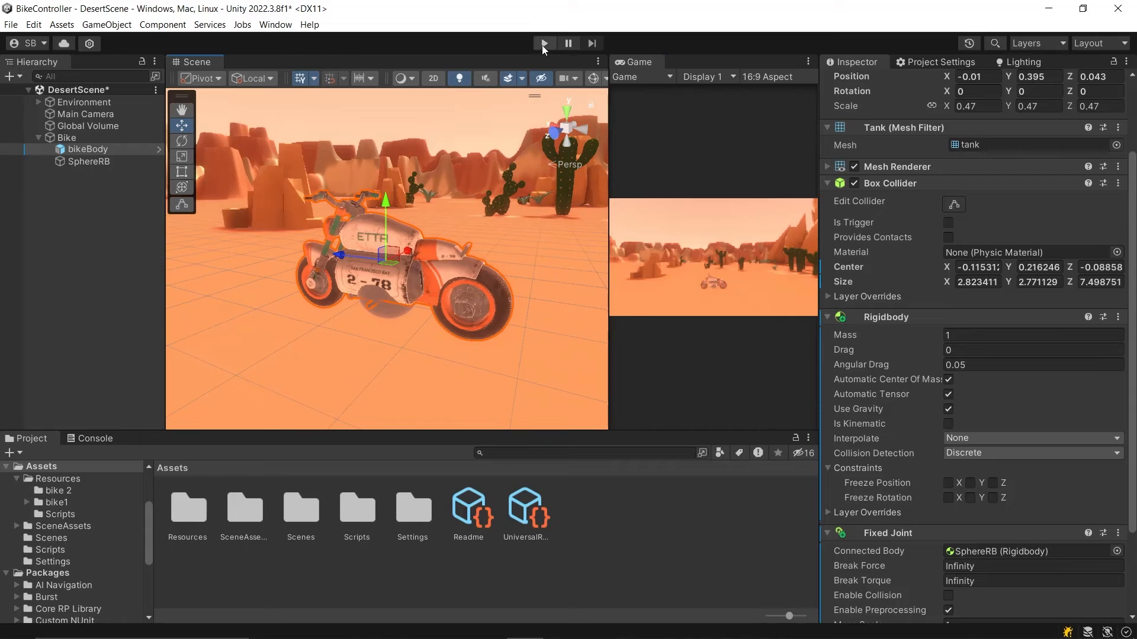
left_click(543, 43)
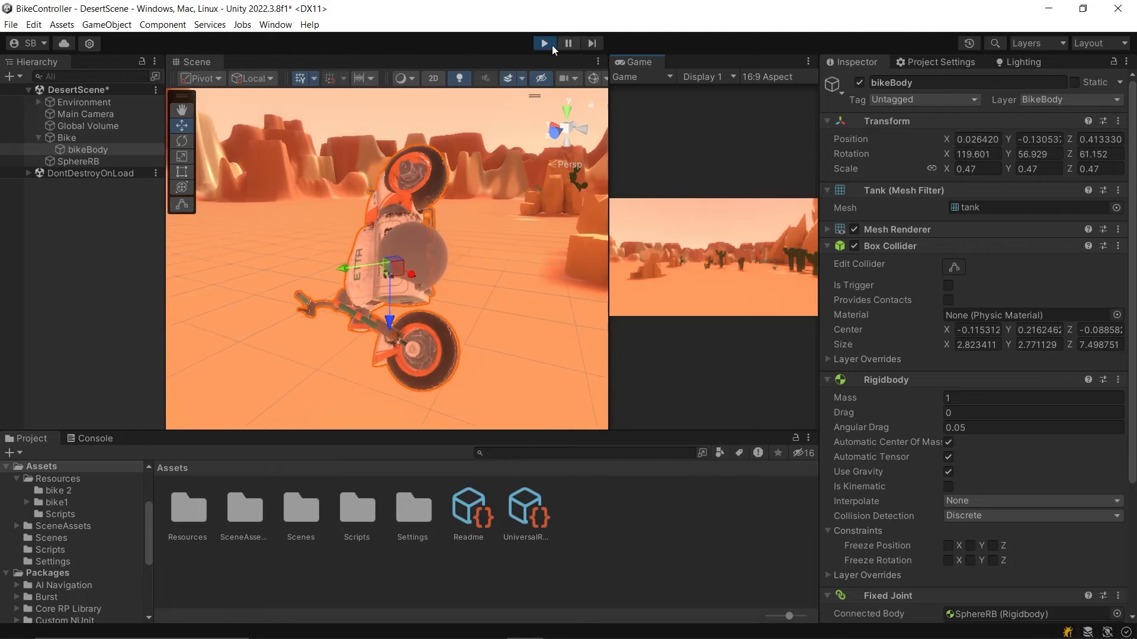
left_click(543, 43)
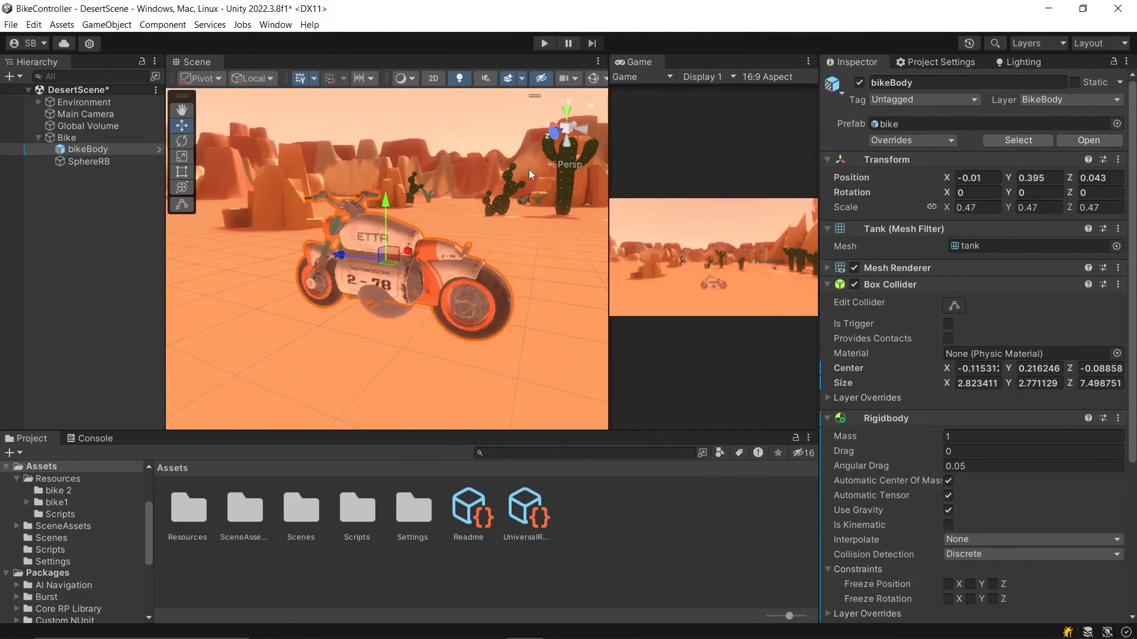
scroll("down", 3)
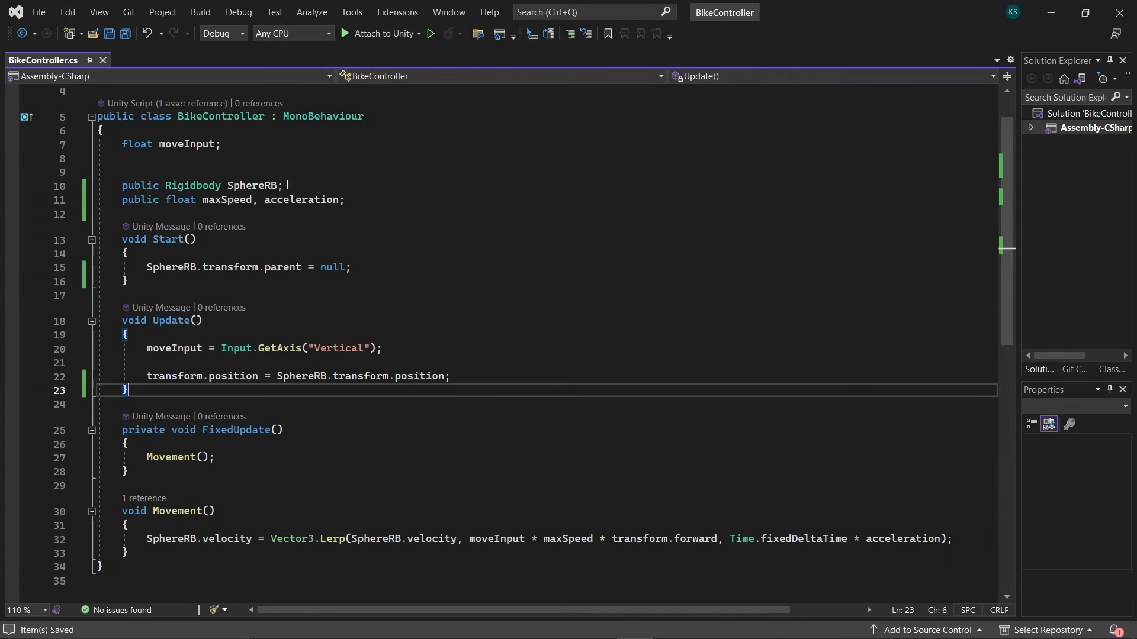
Declare a BikeBody Rigidbody, unparent it in Start, call BikeBody.MoveRotation(transform.rotation) in Update, and save.
type(",")
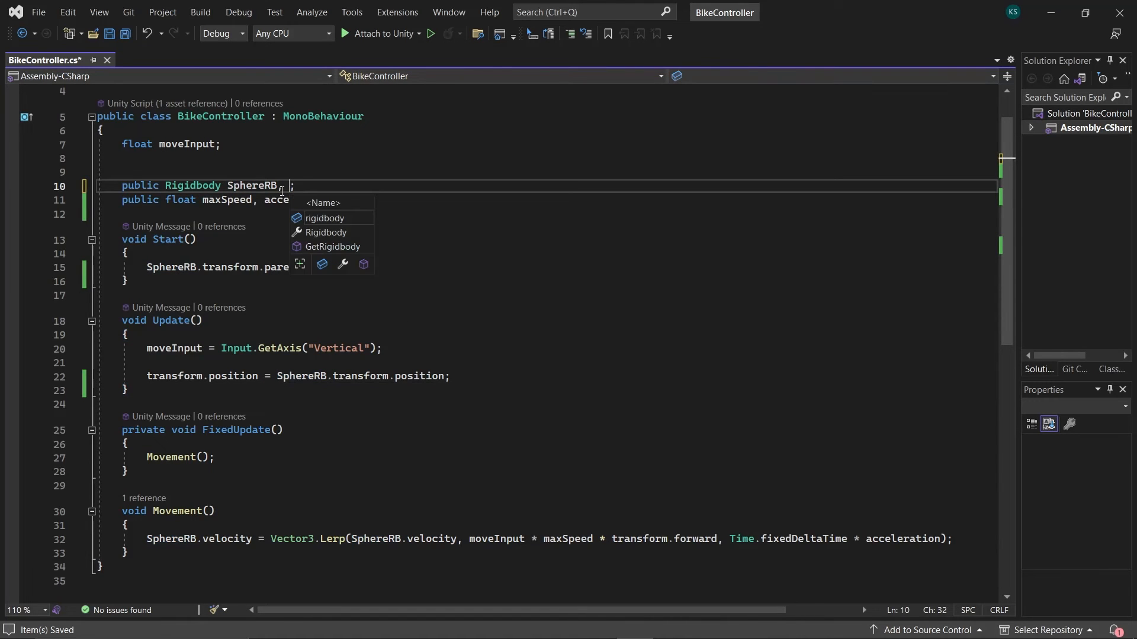
type("BikeBody")
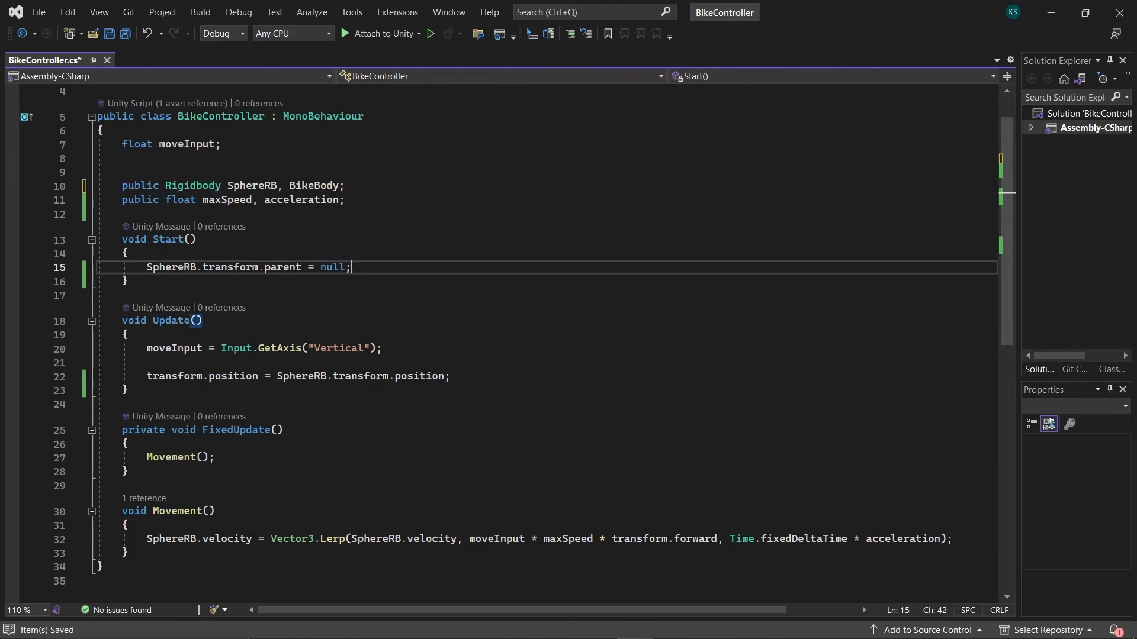
type("BikeBody.transform.parent = null;")
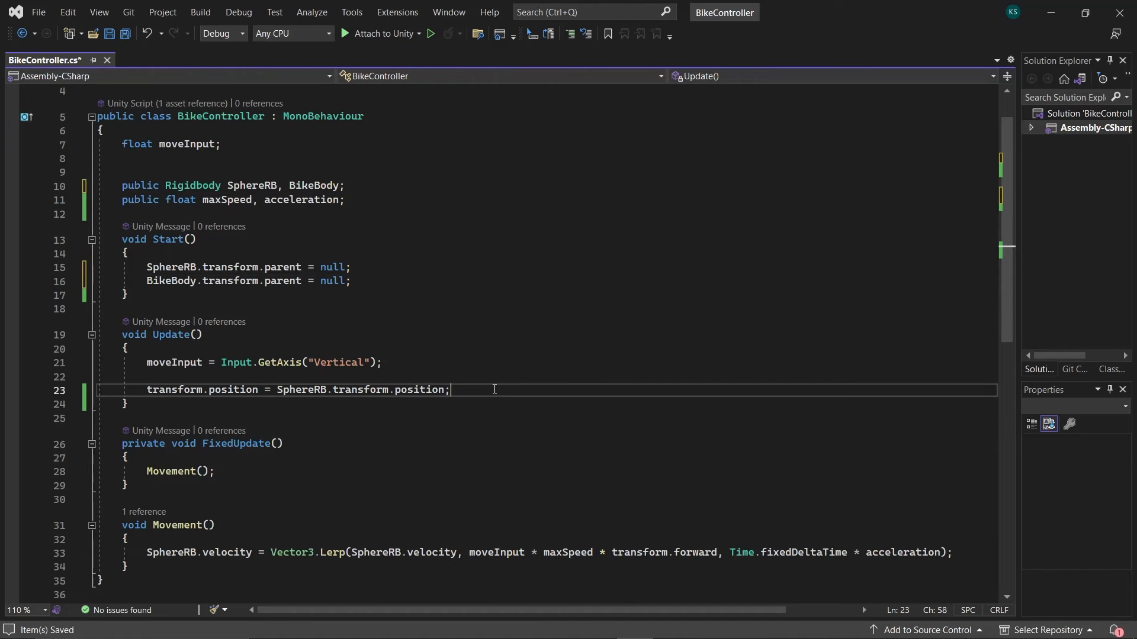
type("BikeBody")
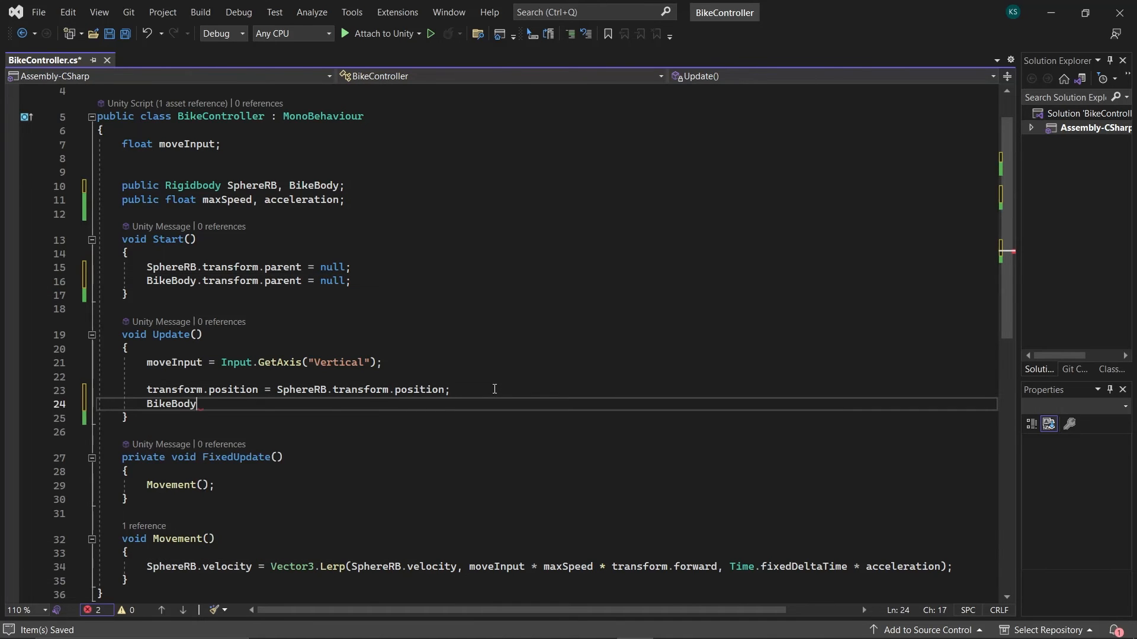
type(".MoveRotation")
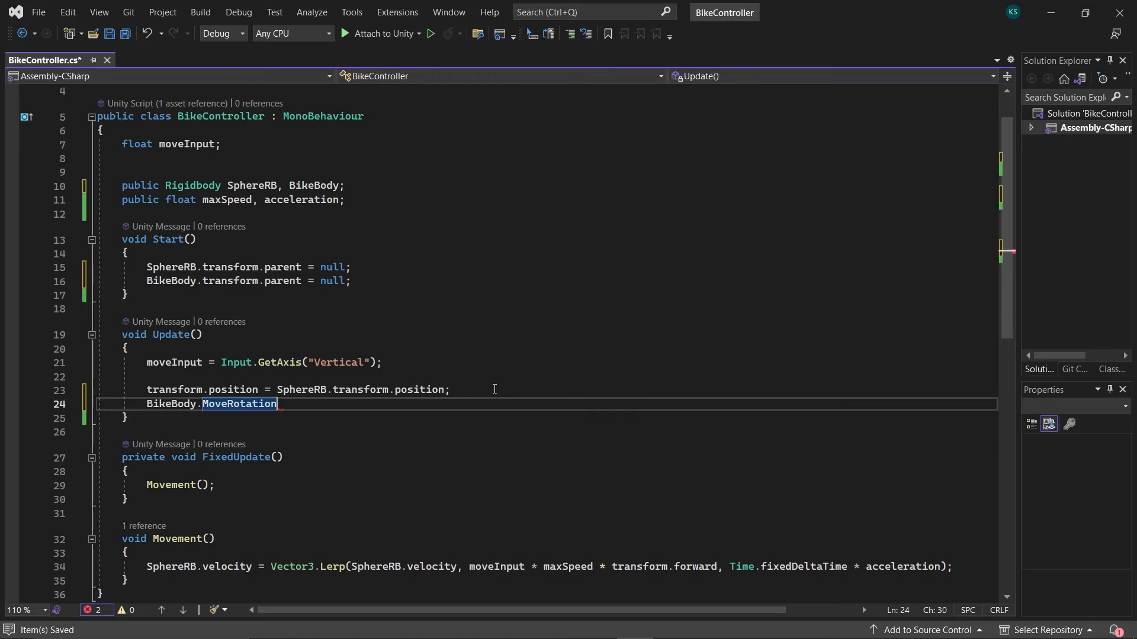
type("(transform.rotation);")
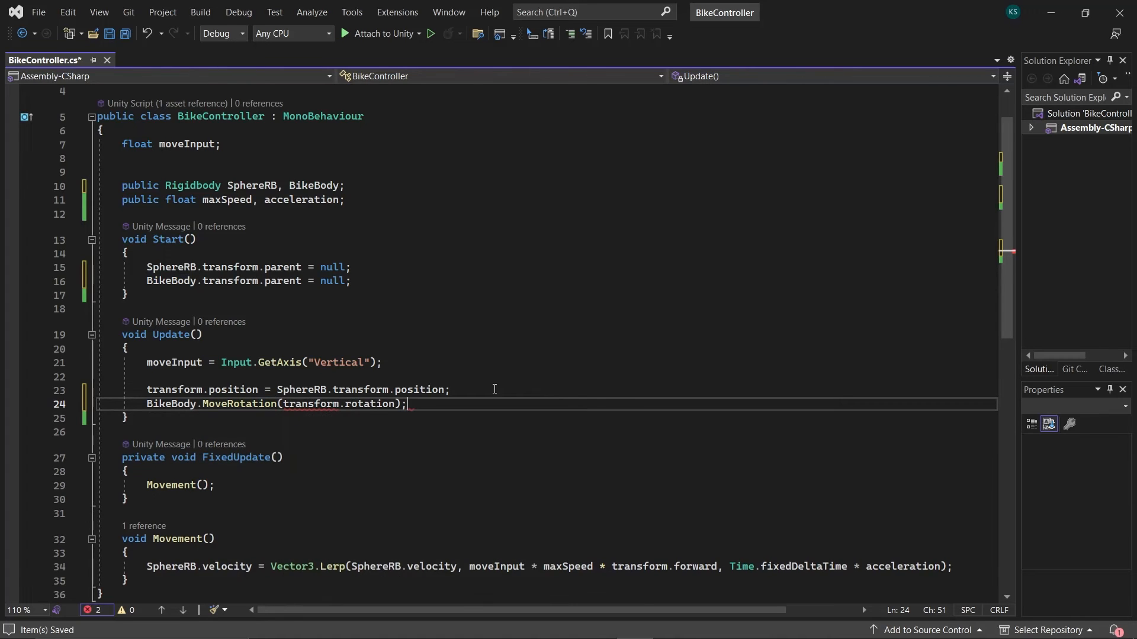
key("ctrl+s")
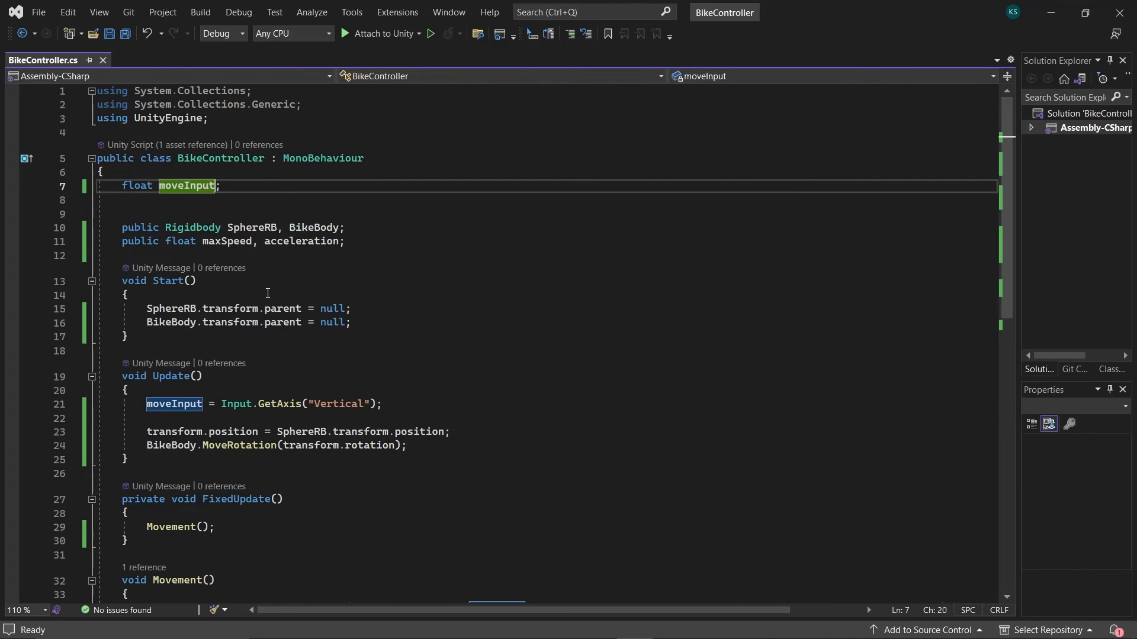
Declare steerInput and steerStrength, assigning steerInput from Input.GetAxis("Horizontal") in Update.
type(", steerInput")
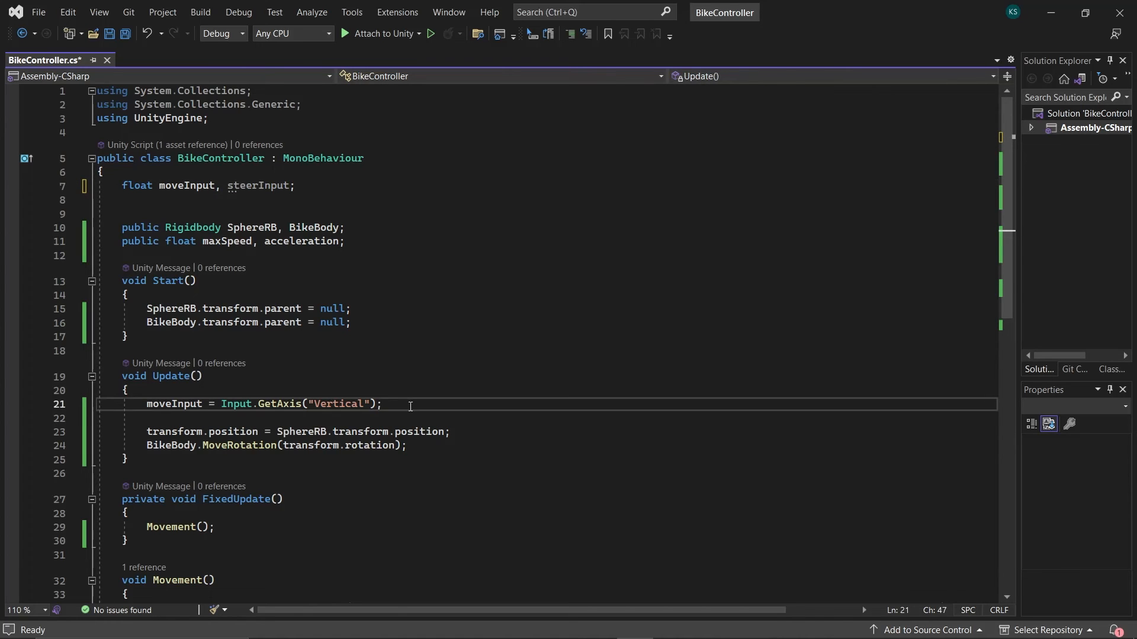
type("steerInput")
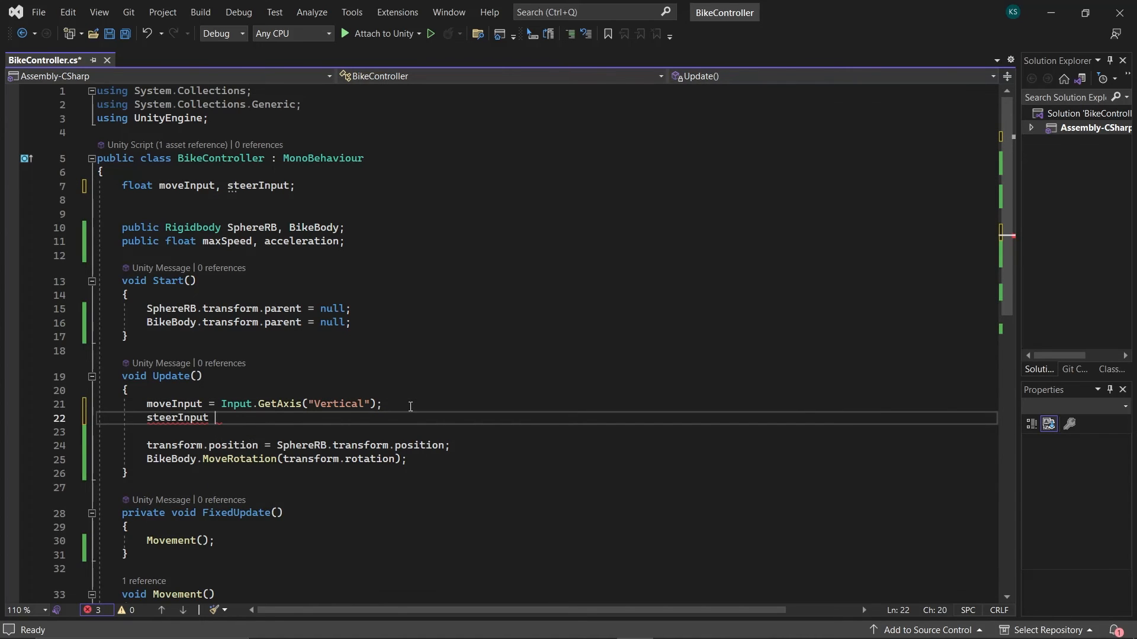
type("= Input.GetAxis(\"Horizontal\");")
left_click(546, 241)
type(", steerSt")
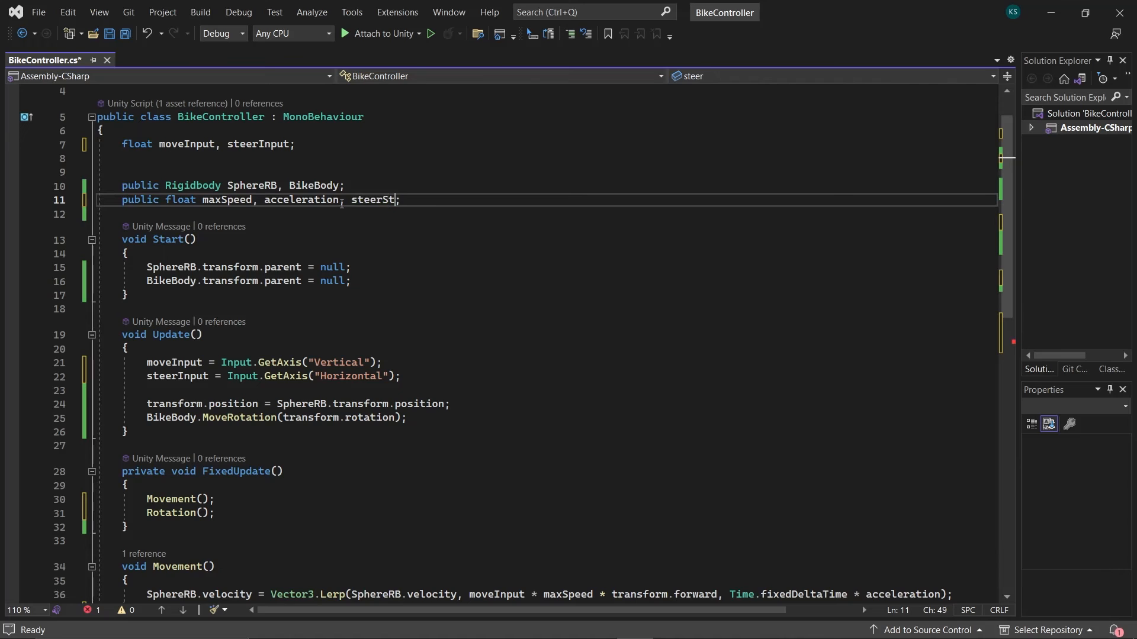
type("rength")
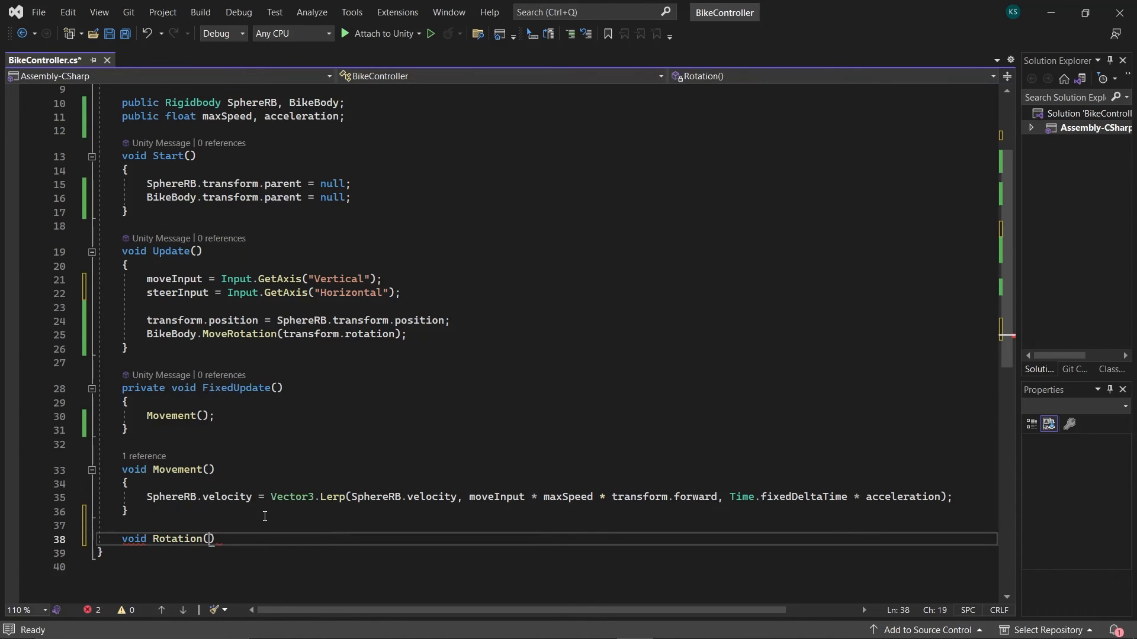
Write Rotation() using transform.Rotate by steerInput * moveInput * steerStrength * Time.fixedDeltaTime in Space.World, and call it.
type("transform.r")
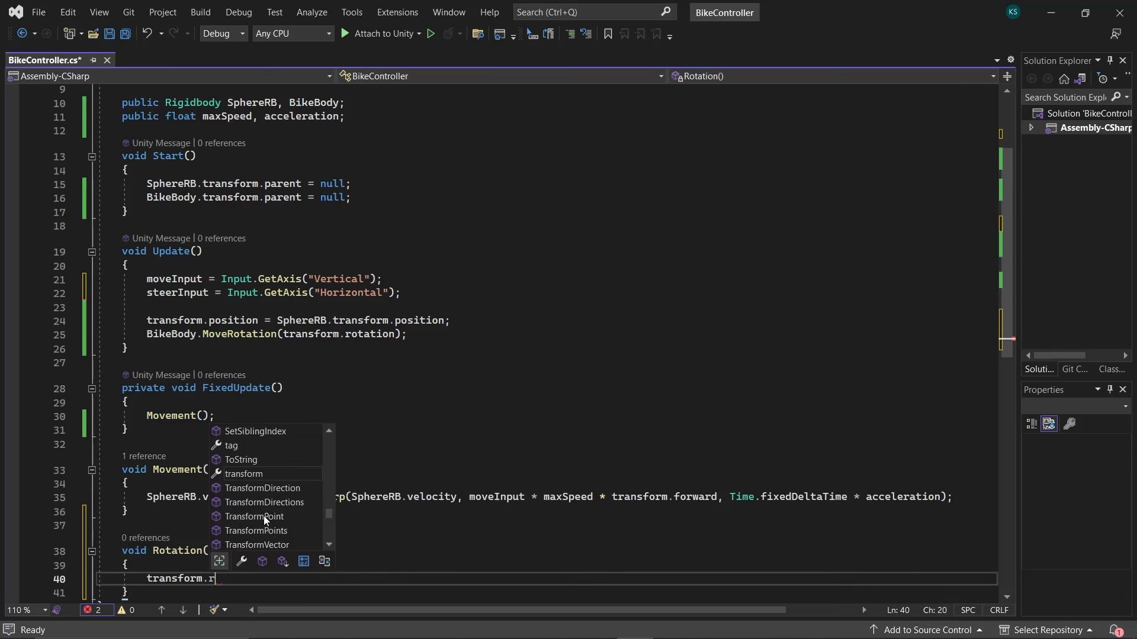
type("Rotate(0")
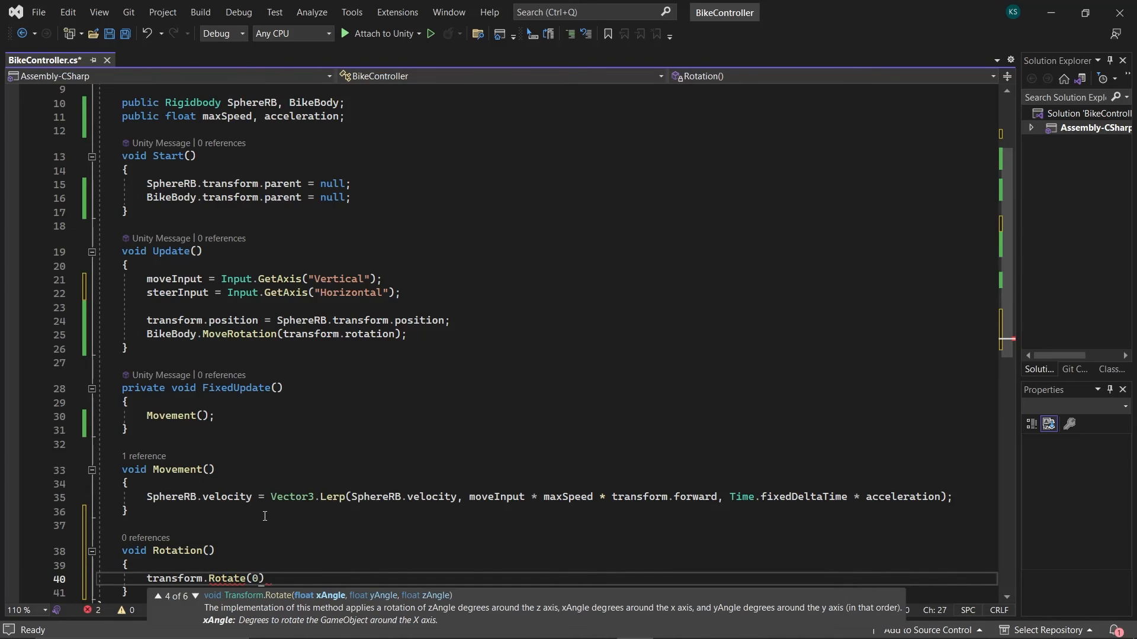
type(", steerInput * moveInput * steerStrength")
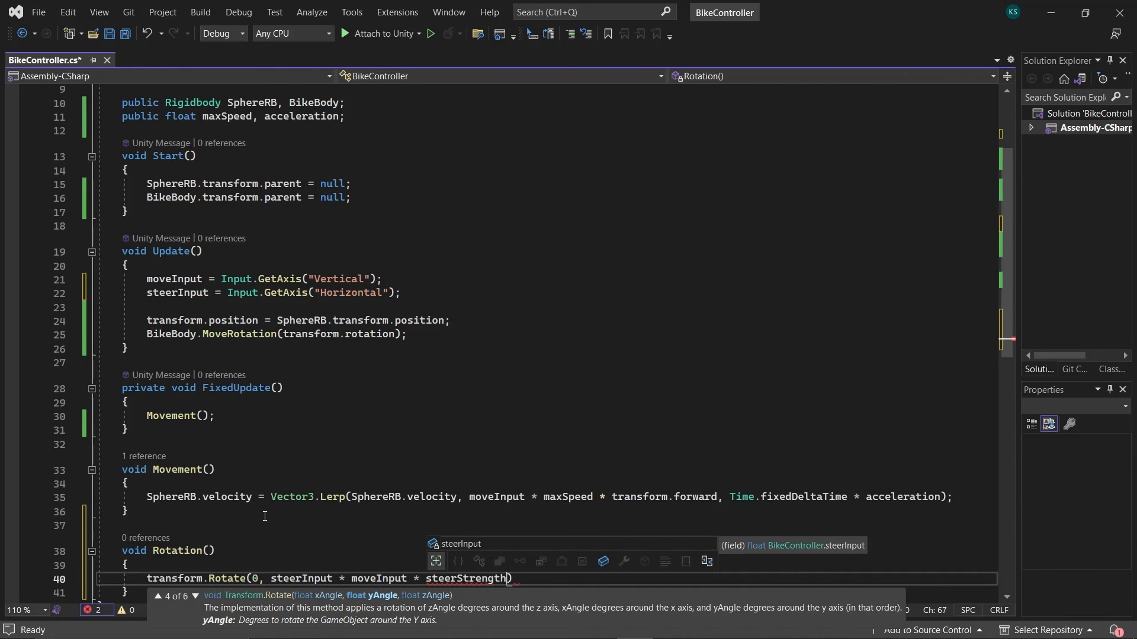
type("* Time.fixedDeltaTime")
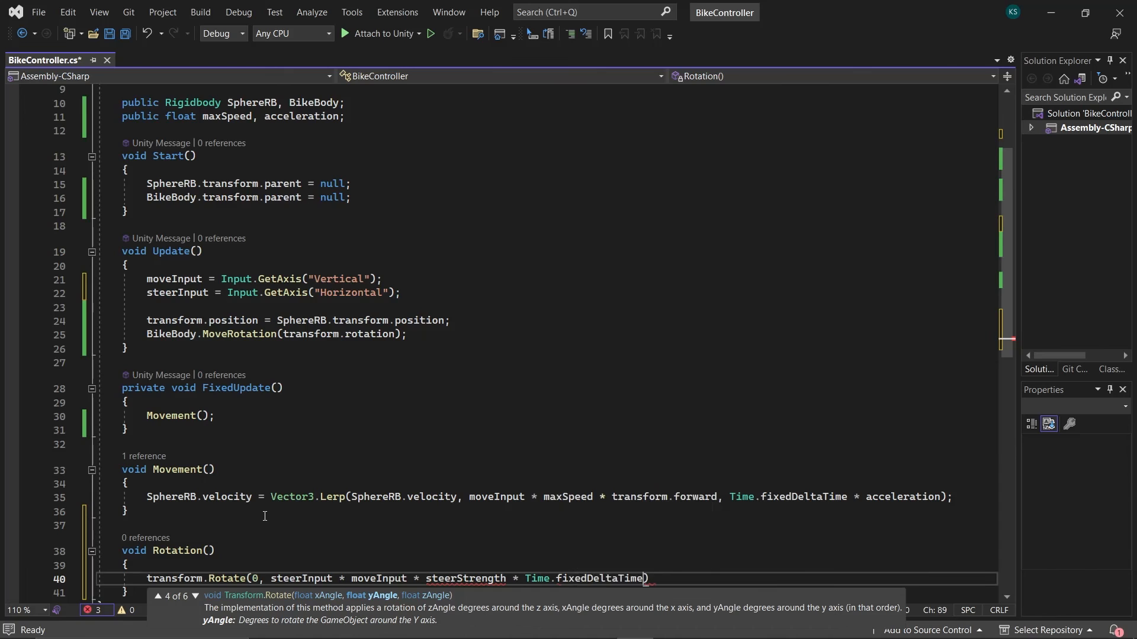
type(", 0, spaxe")
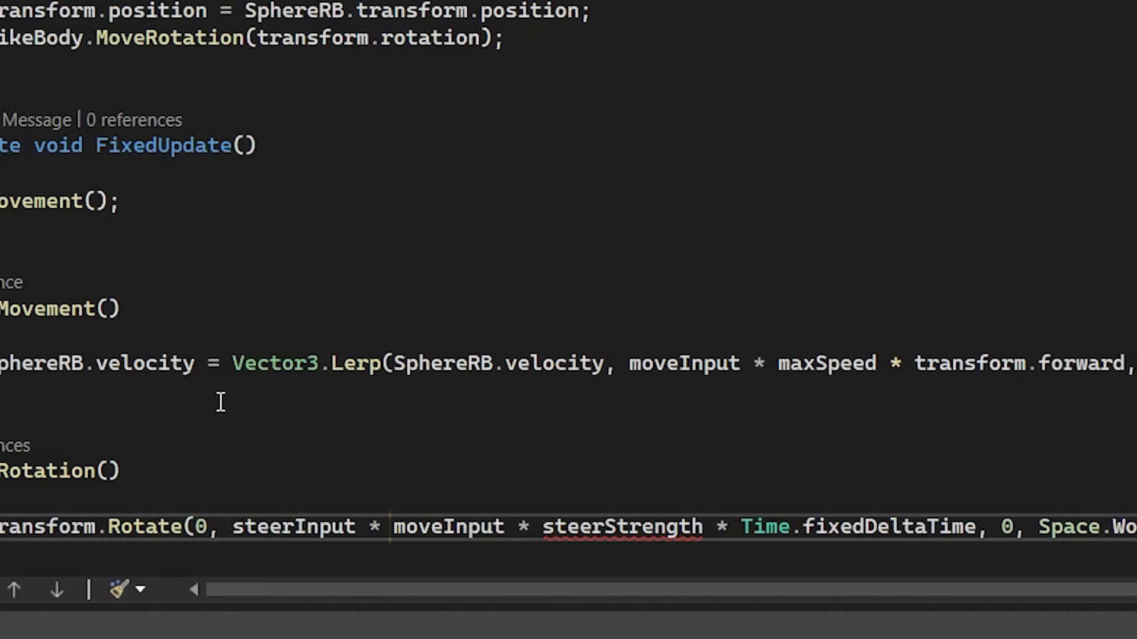
double_click(447, 526)
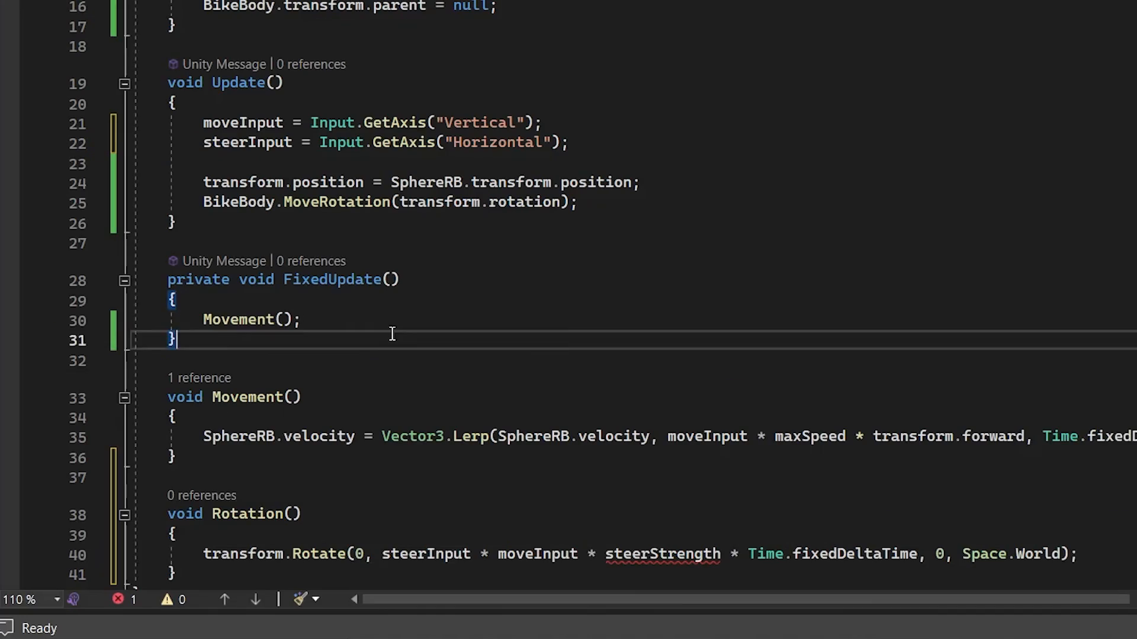
type("Rota")
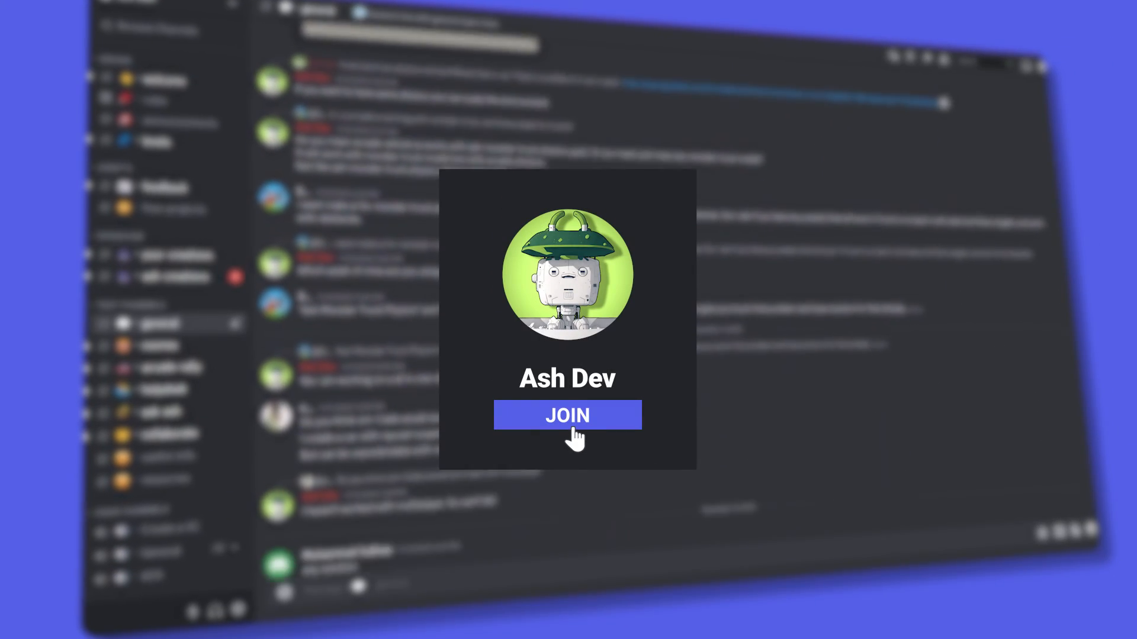
Join the game-development community server from its invite card.
left_click(567, 415)
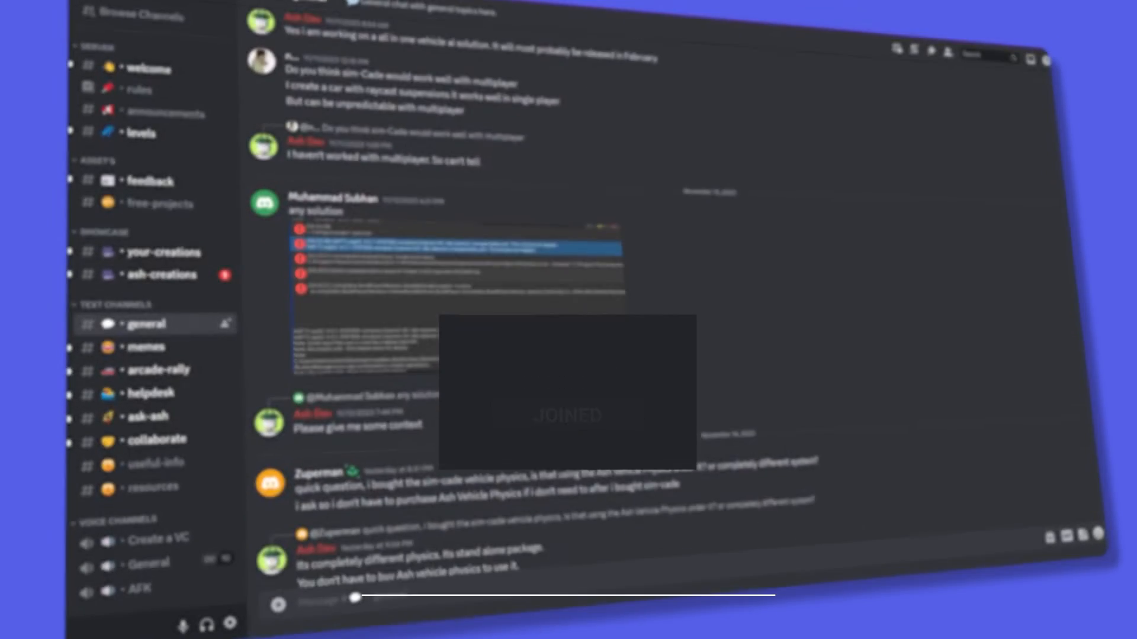